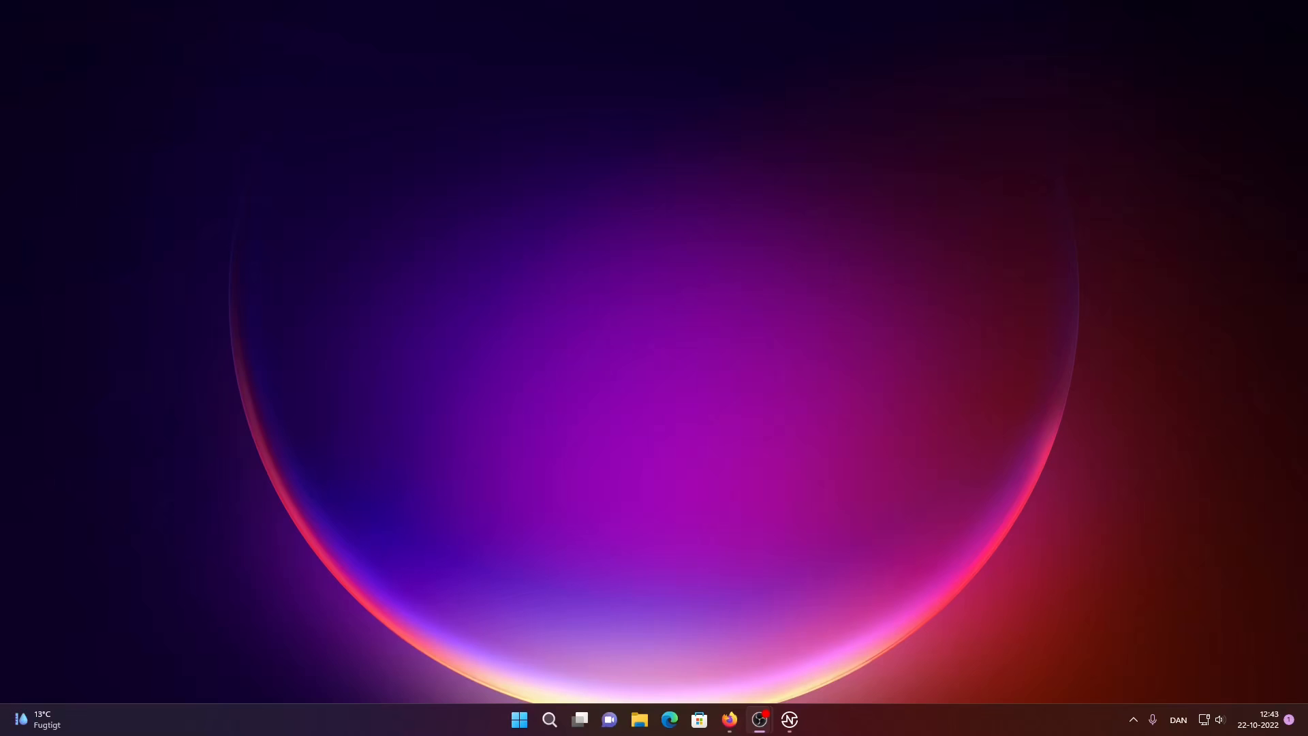
mouse_move(788, 720)
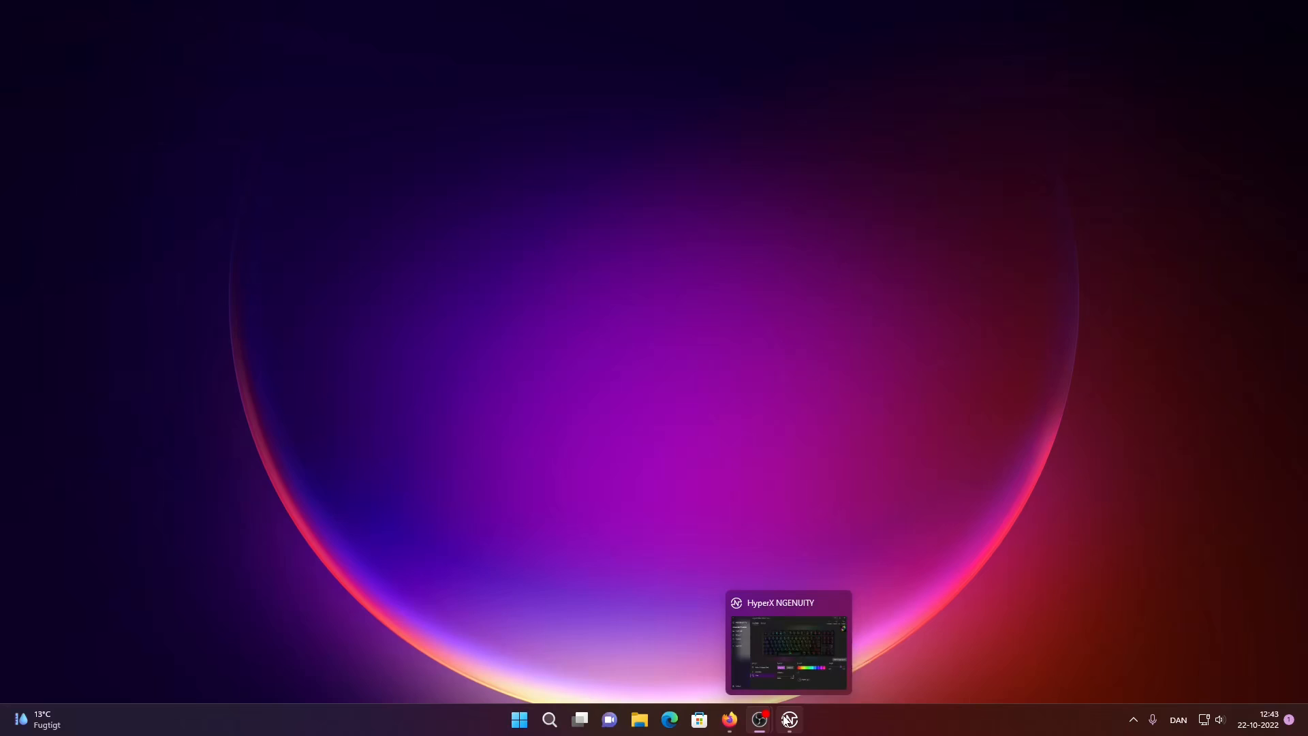
- Create a new blank keyboard lighting preset named 'ddd' from the Presets list
left_click(788, 720)
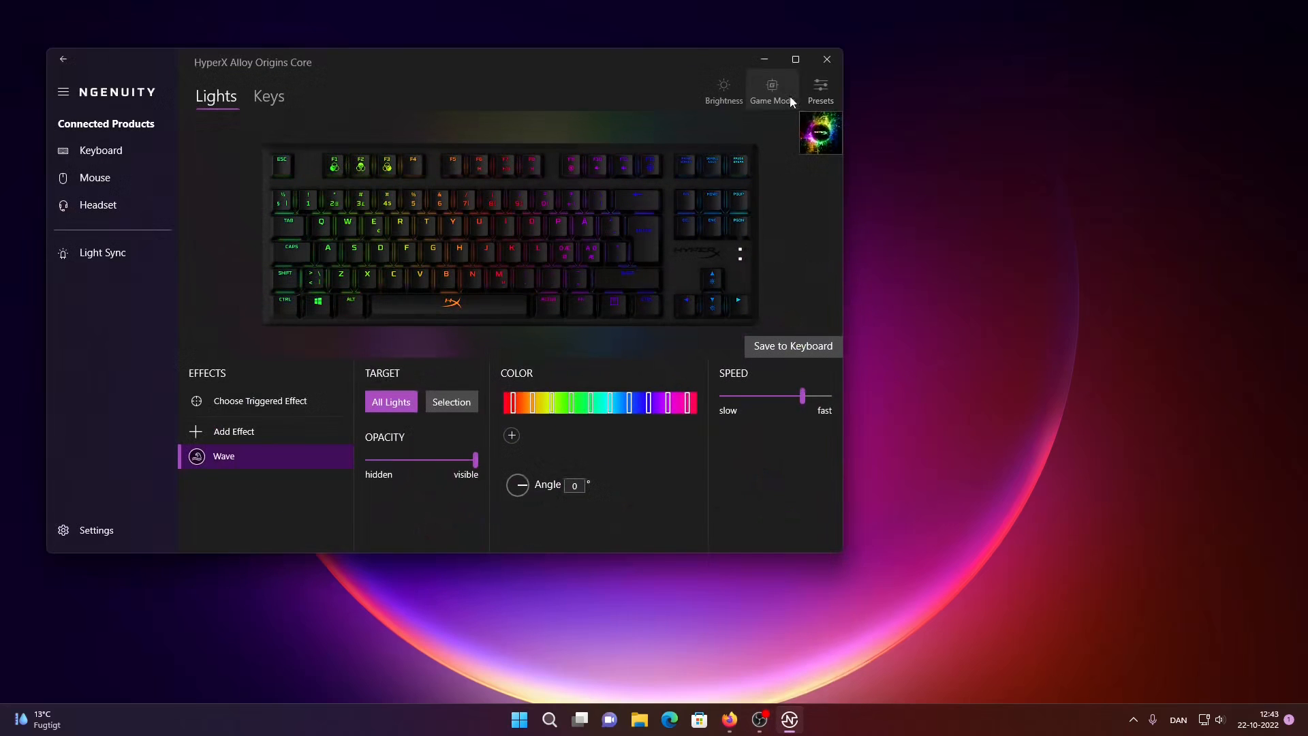
left_click(819, 89)
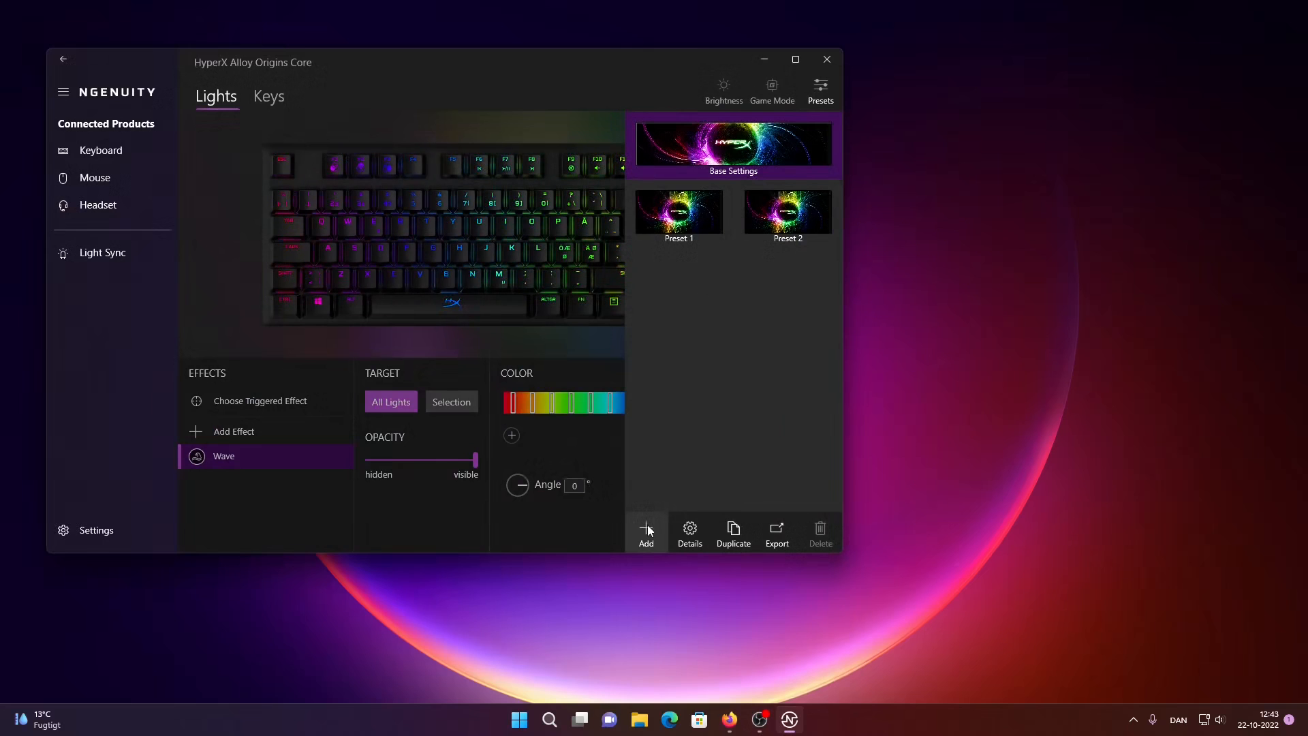
left_click(646, 532)
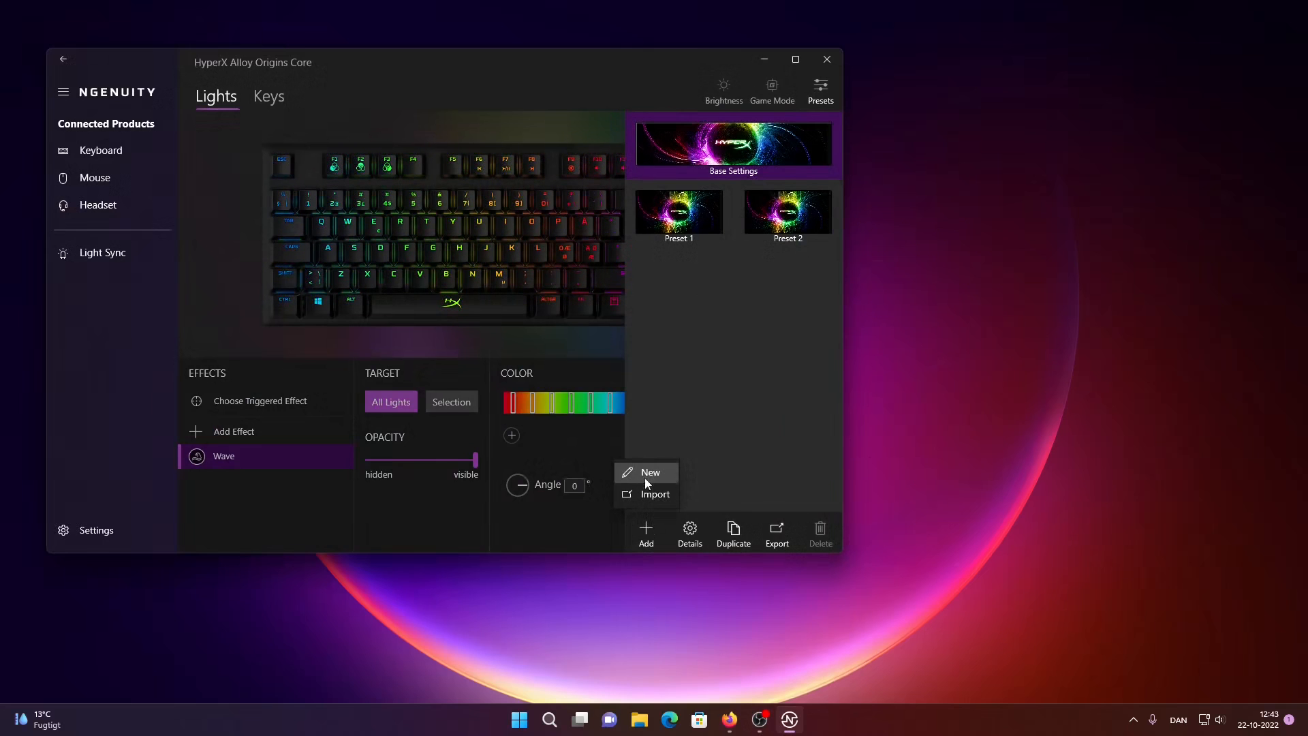
left_click(650, 472)
type("ddd")
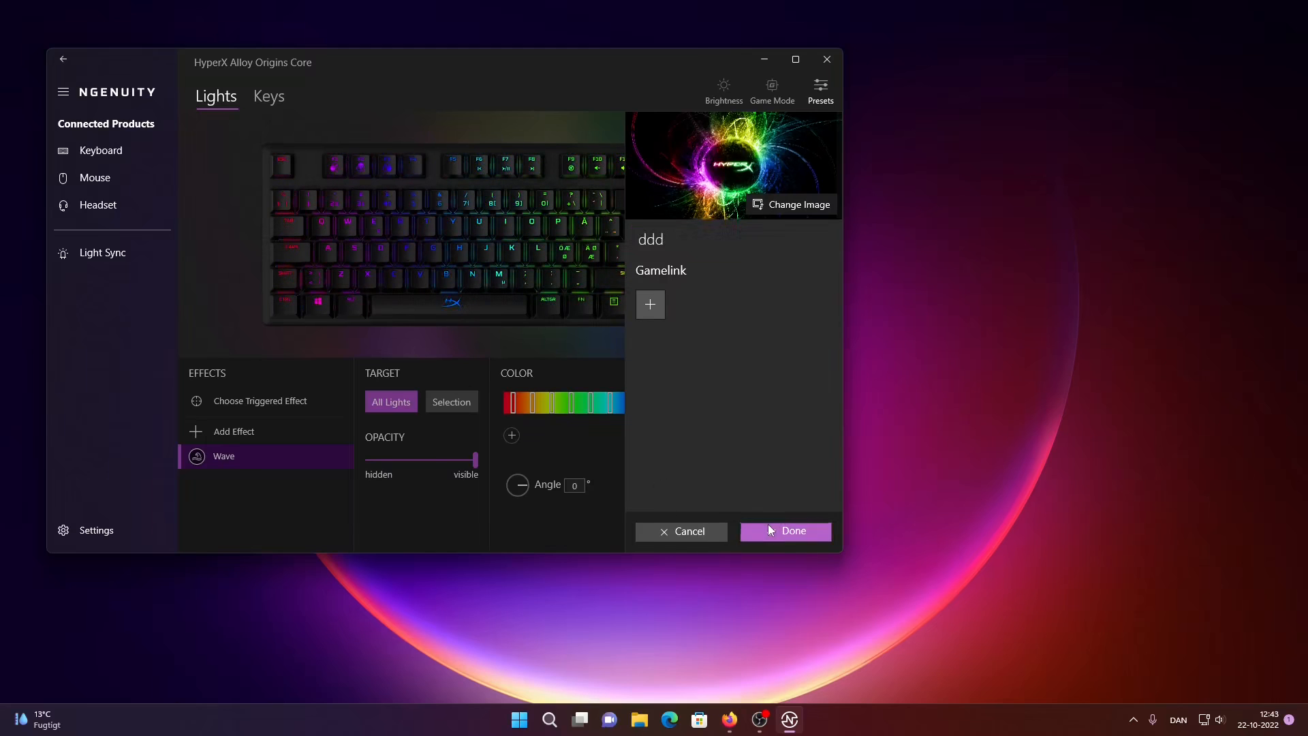
left_click(784, 531)
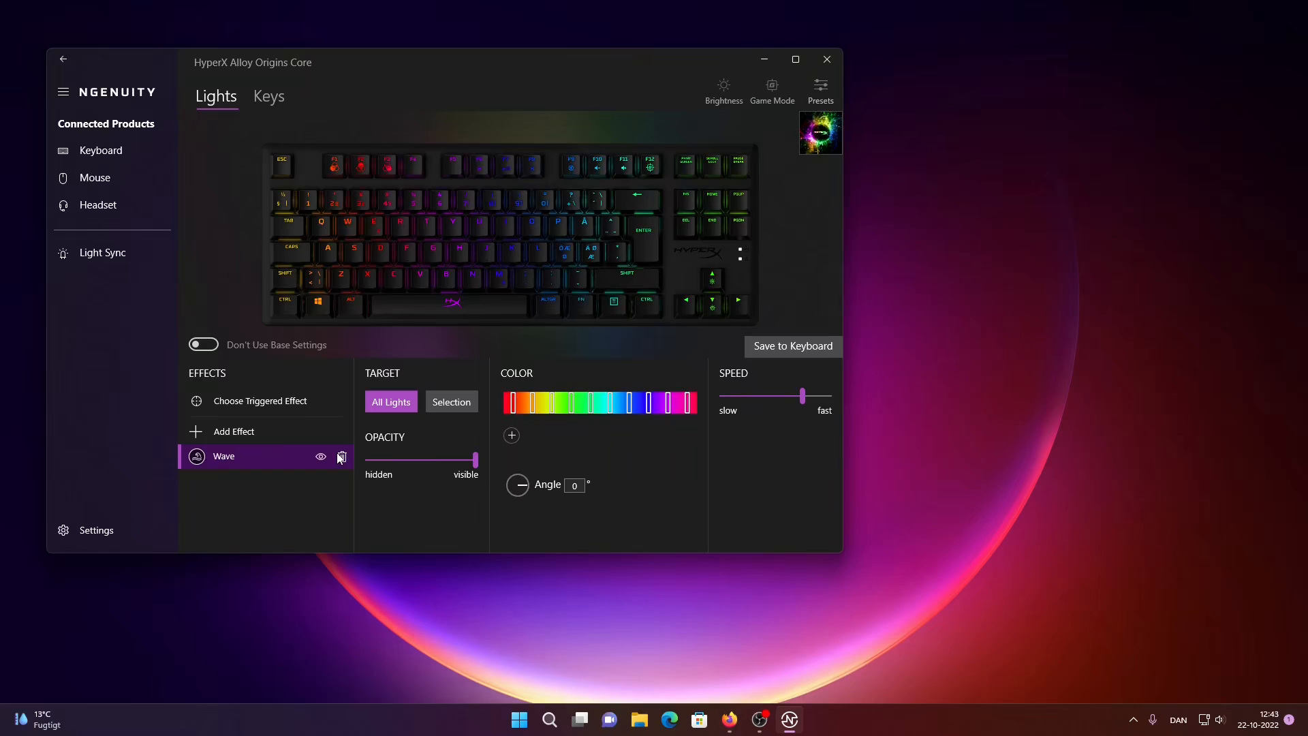
- Delete the Wave effect from the 'ddd' preset and bring up the Firefox palette image
left_click(341, 457)
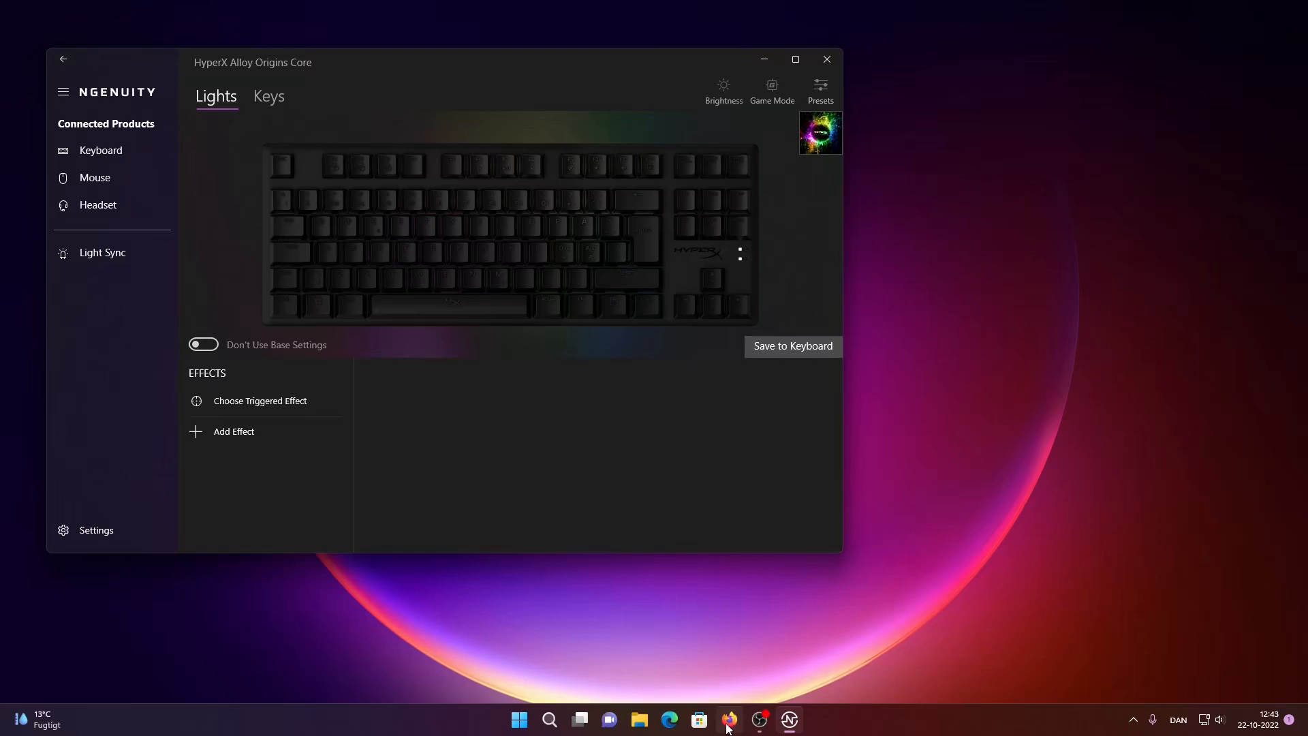
left_click(729, 718)
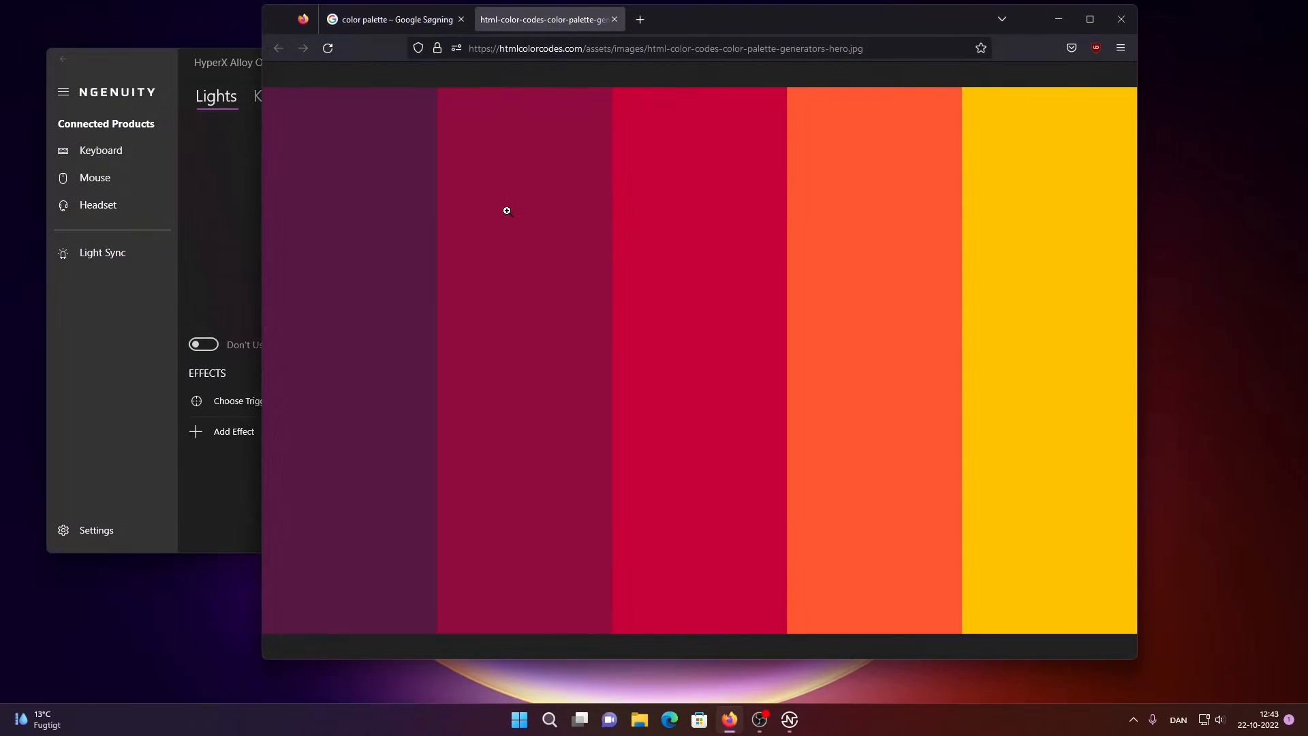
- Bring the NGENUITY editor for 'ddd' back in front of the palette image
left_click(789, 719)
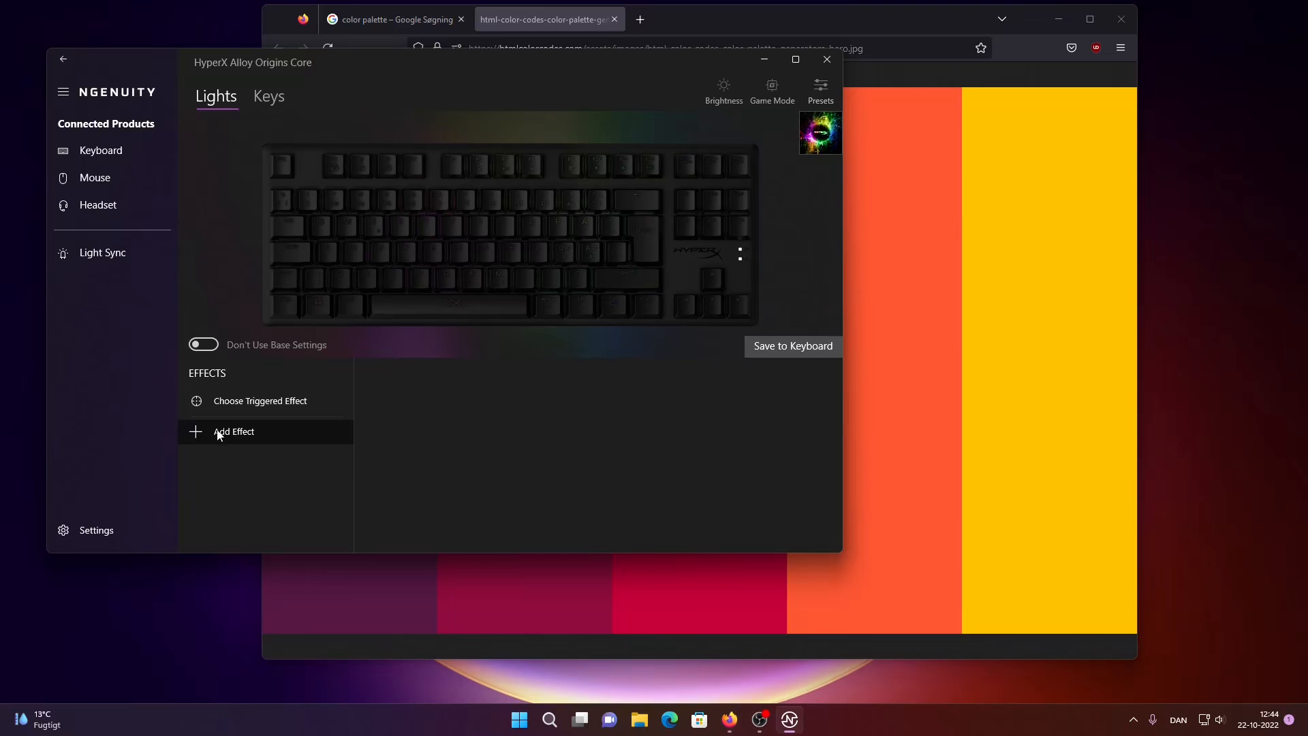
mouse_move(249, 434)
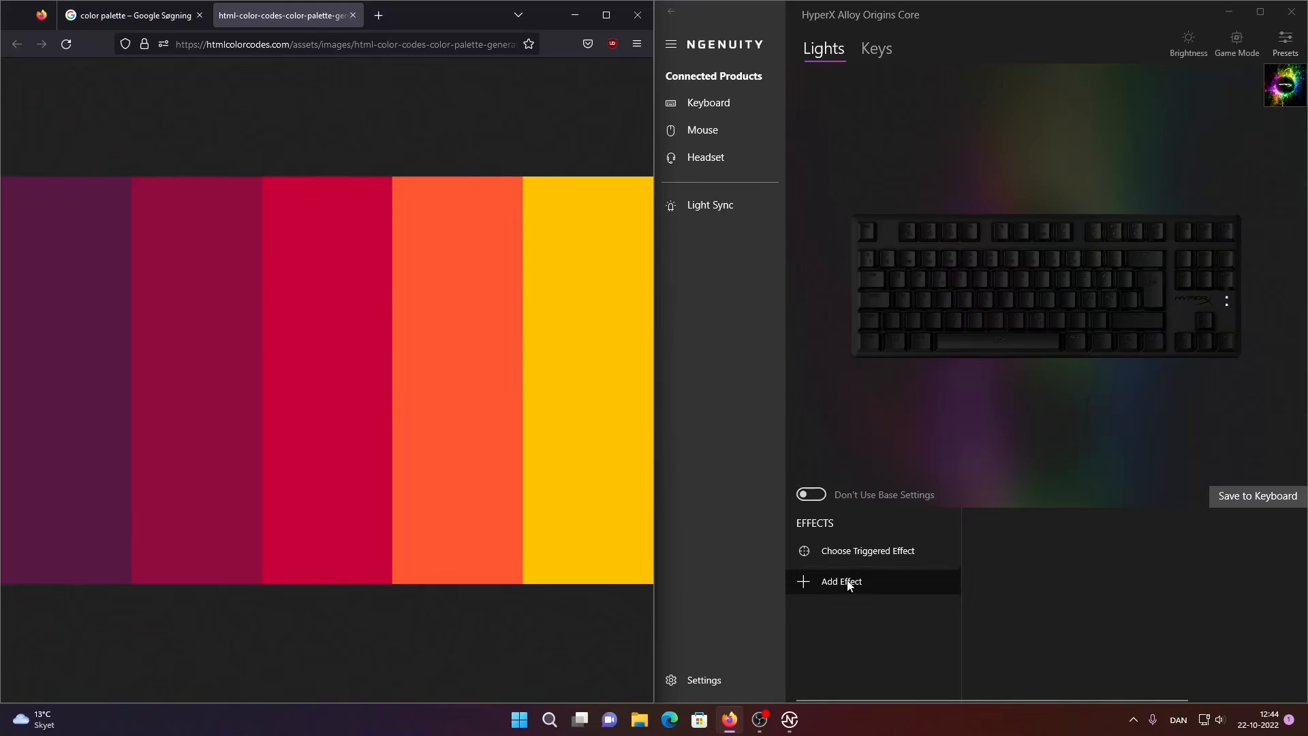
- Add a Solid effect to the preset and adjust its sampled purple shade
left_click(840, 581)
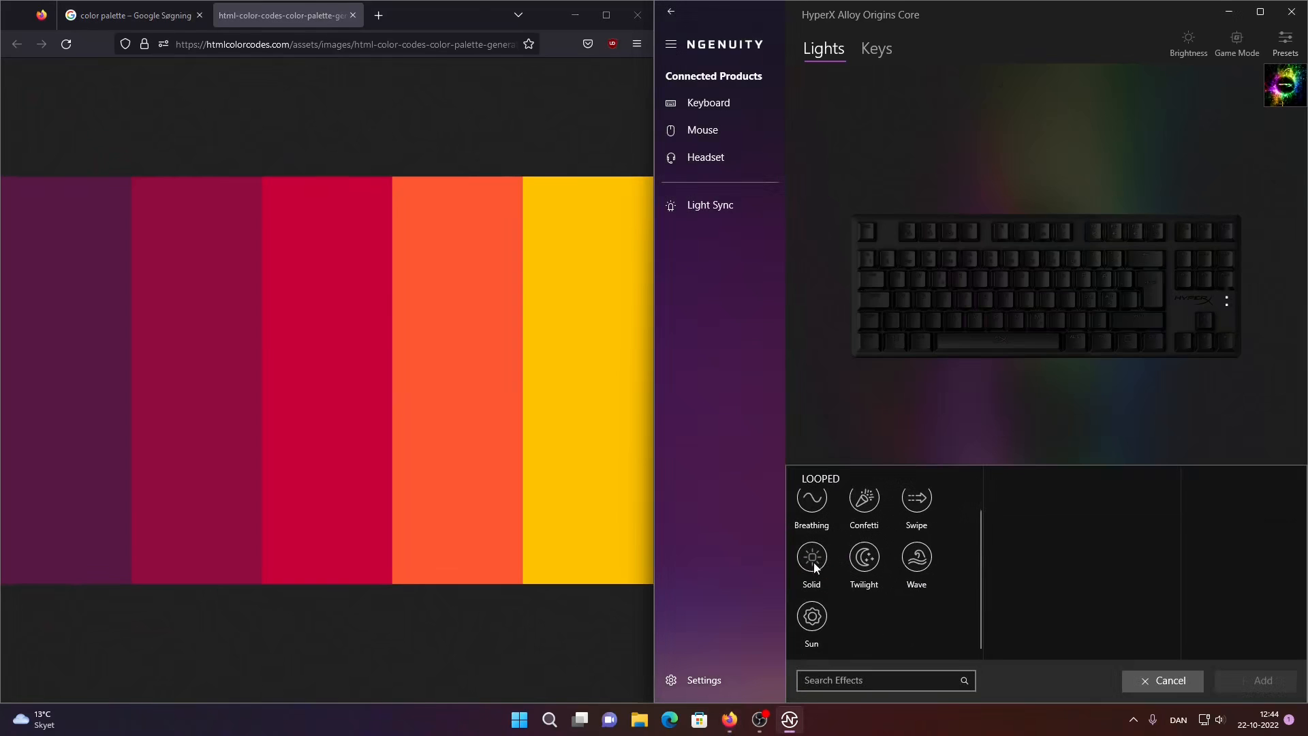
left_click(811, 564)
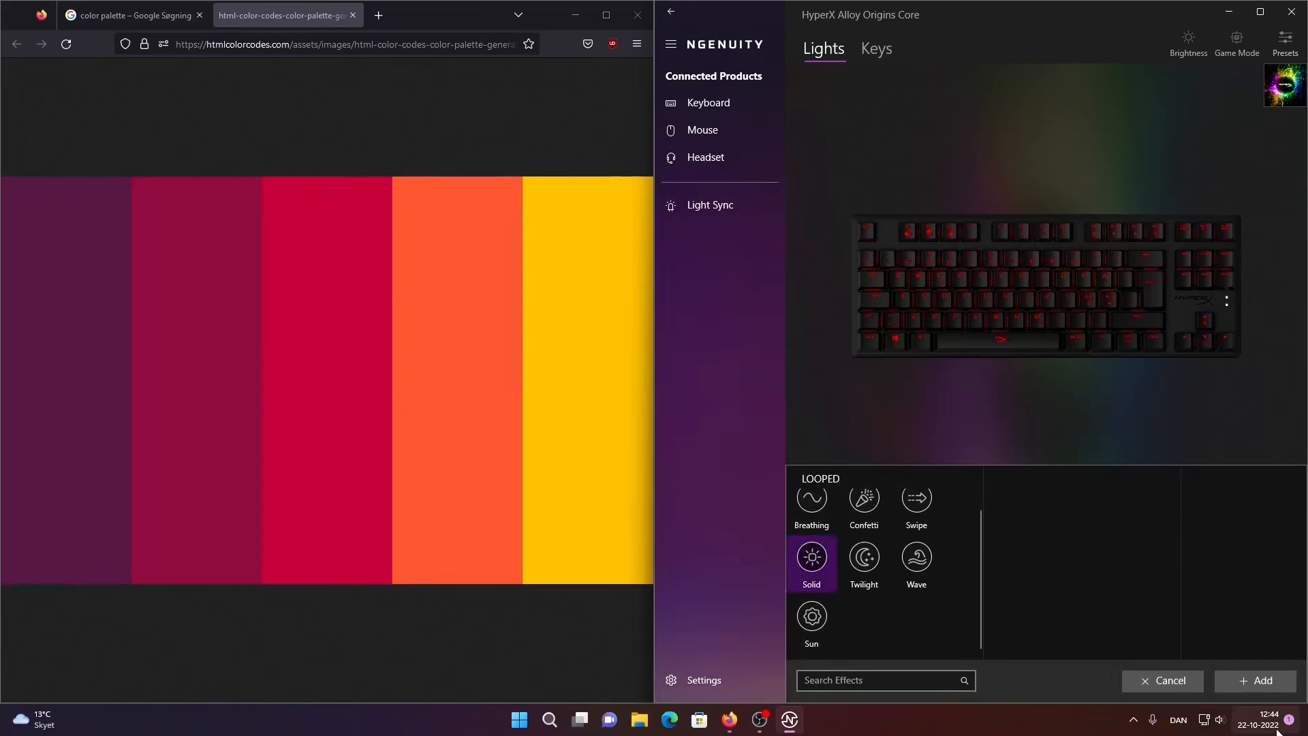
left_click(810, 563)
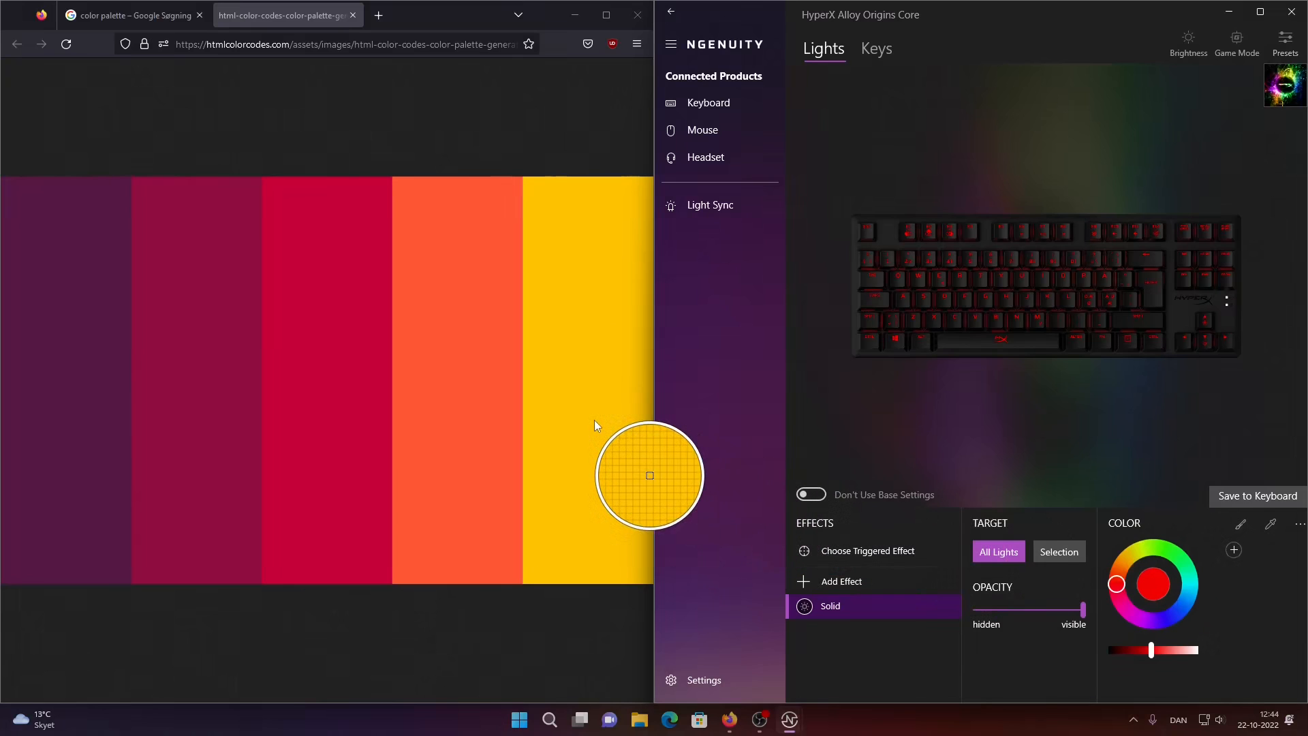
mouse_move(598, 420)
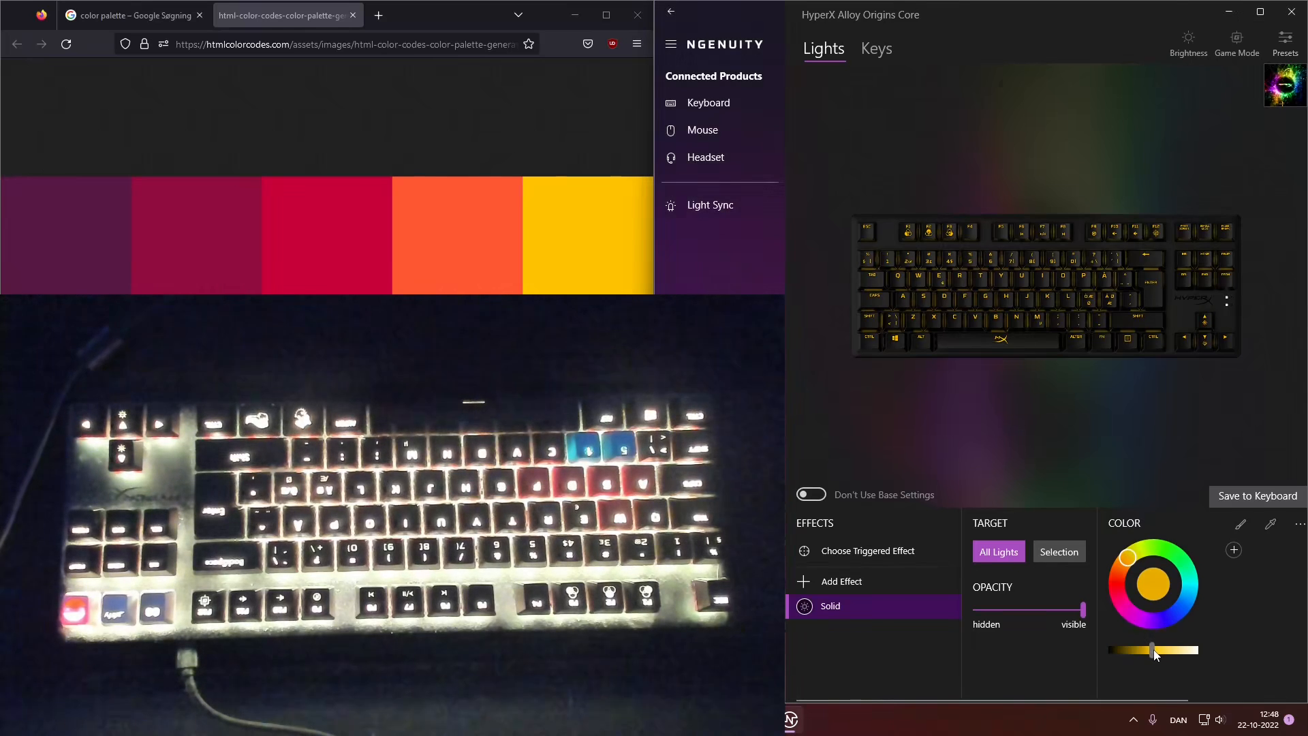
left_click_drag(1154, 650, 1138, 649)
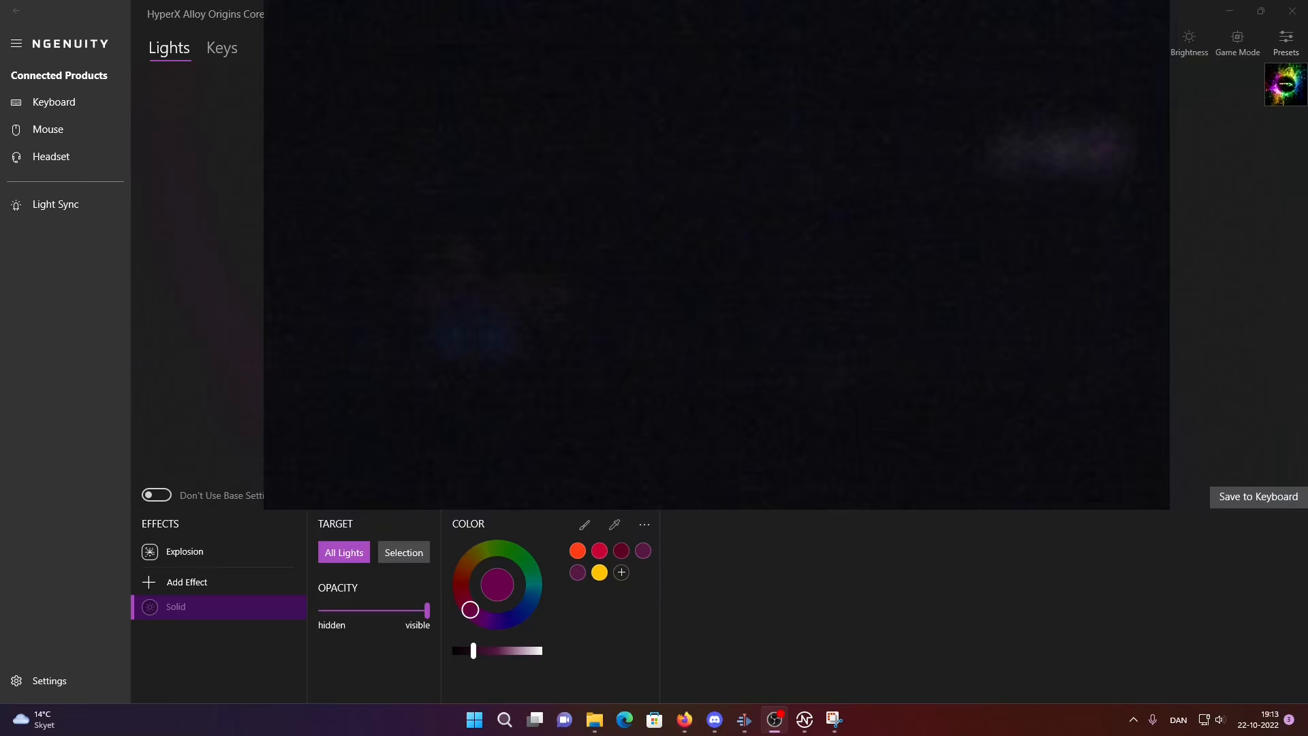
- Switch the effect target to selected keys and back to all keys, then start a new layer
left_click(403, 551)
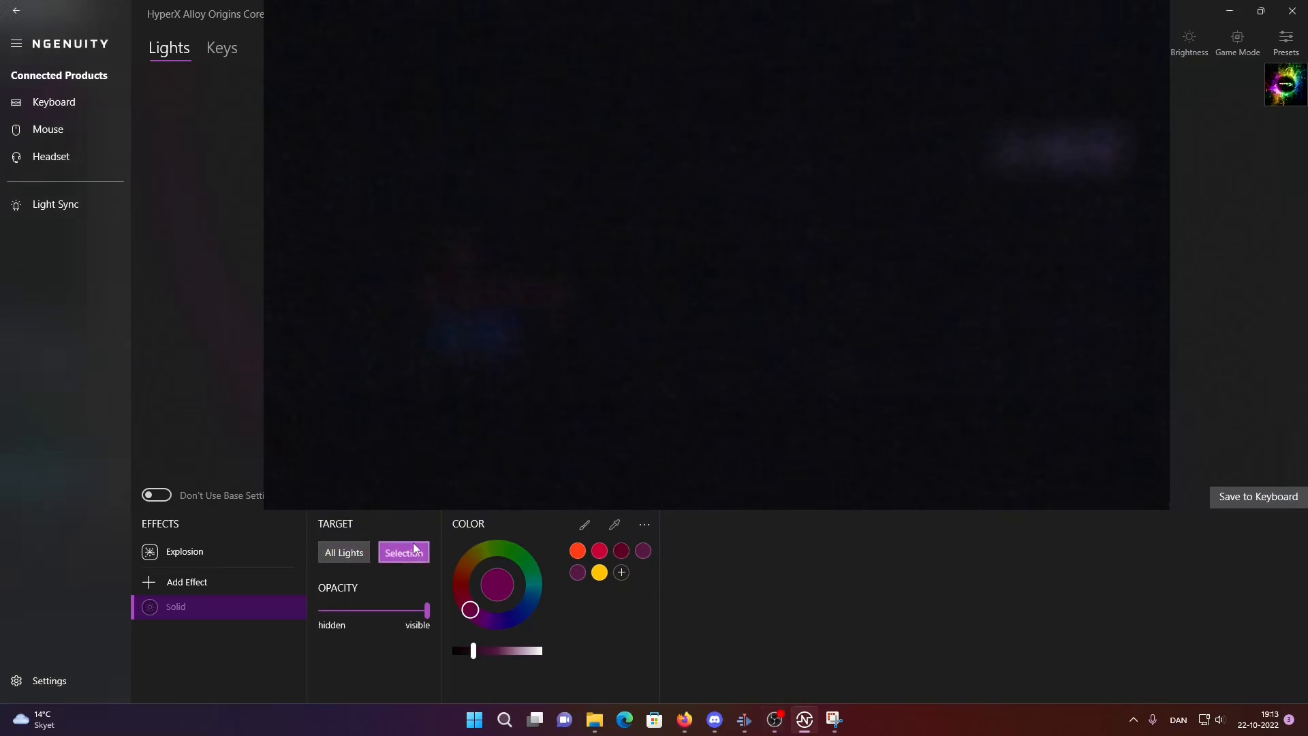
left_click(403, 551)
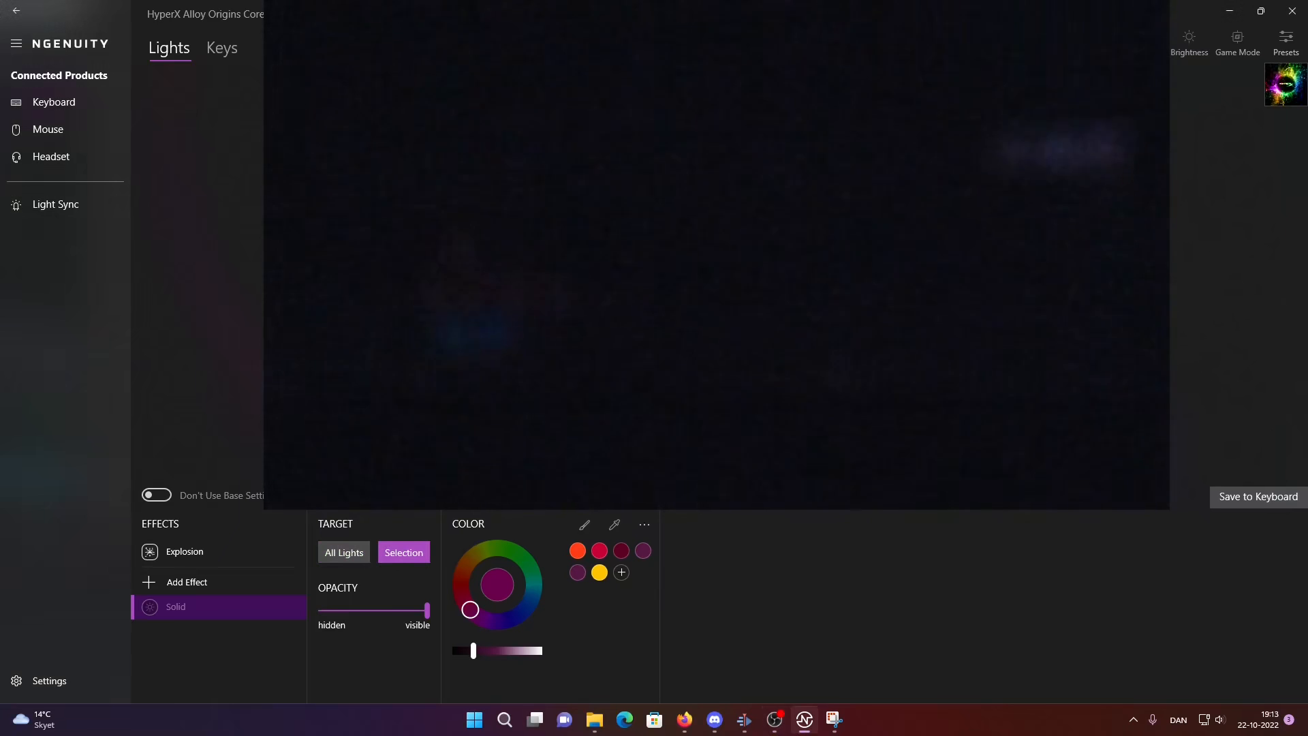
mouse_move(372, 541)
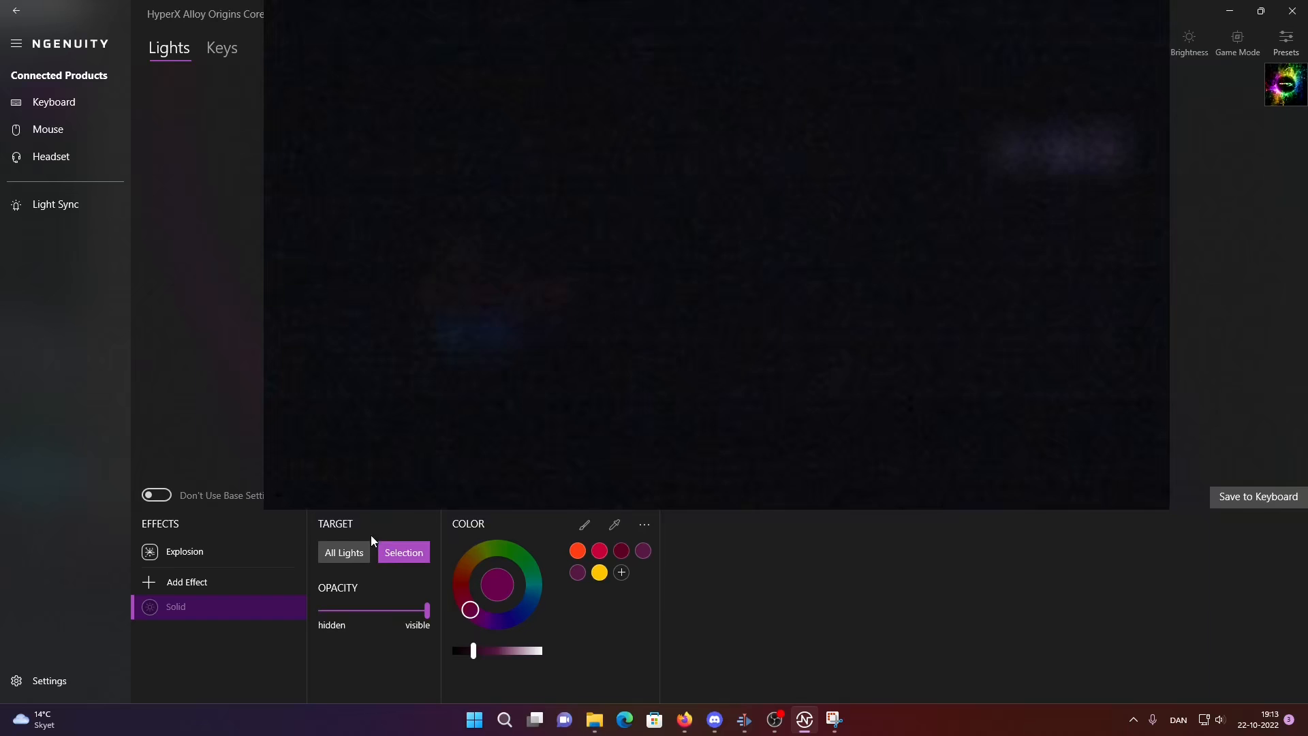
mouse_move(351, 559)
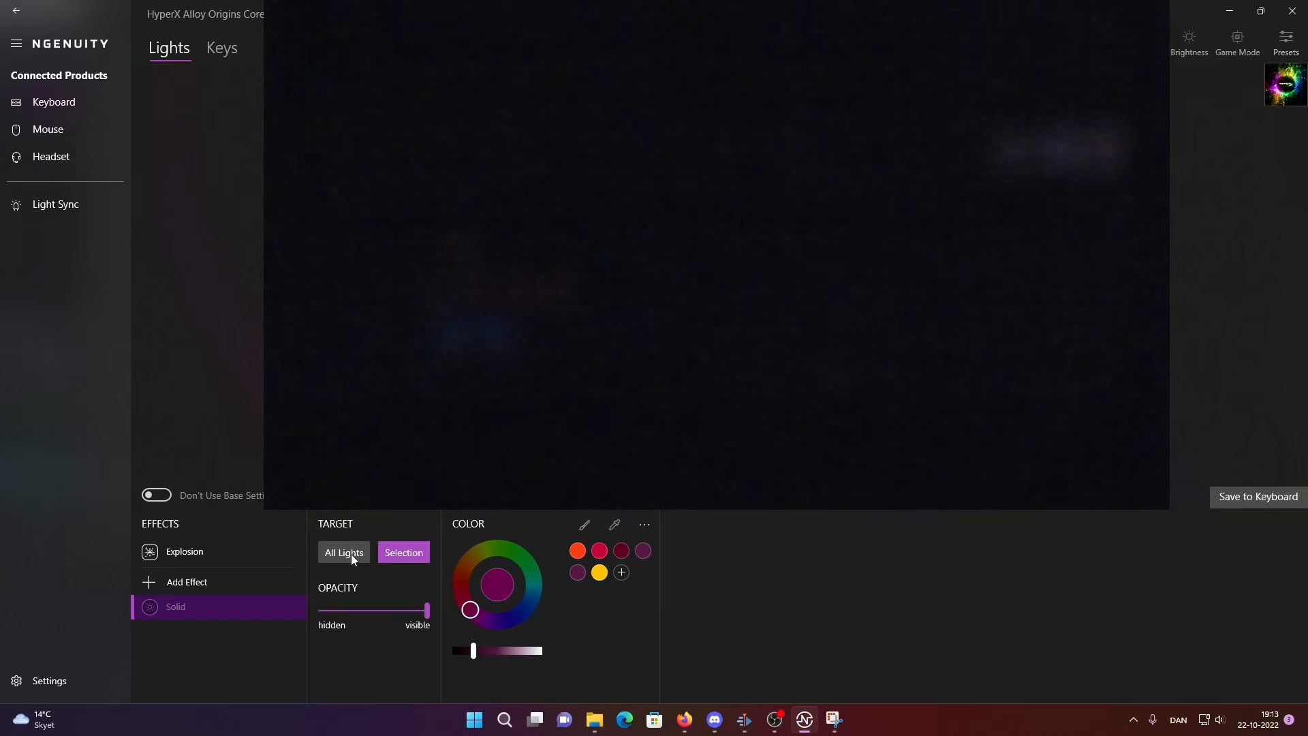
left_click(343, 553)
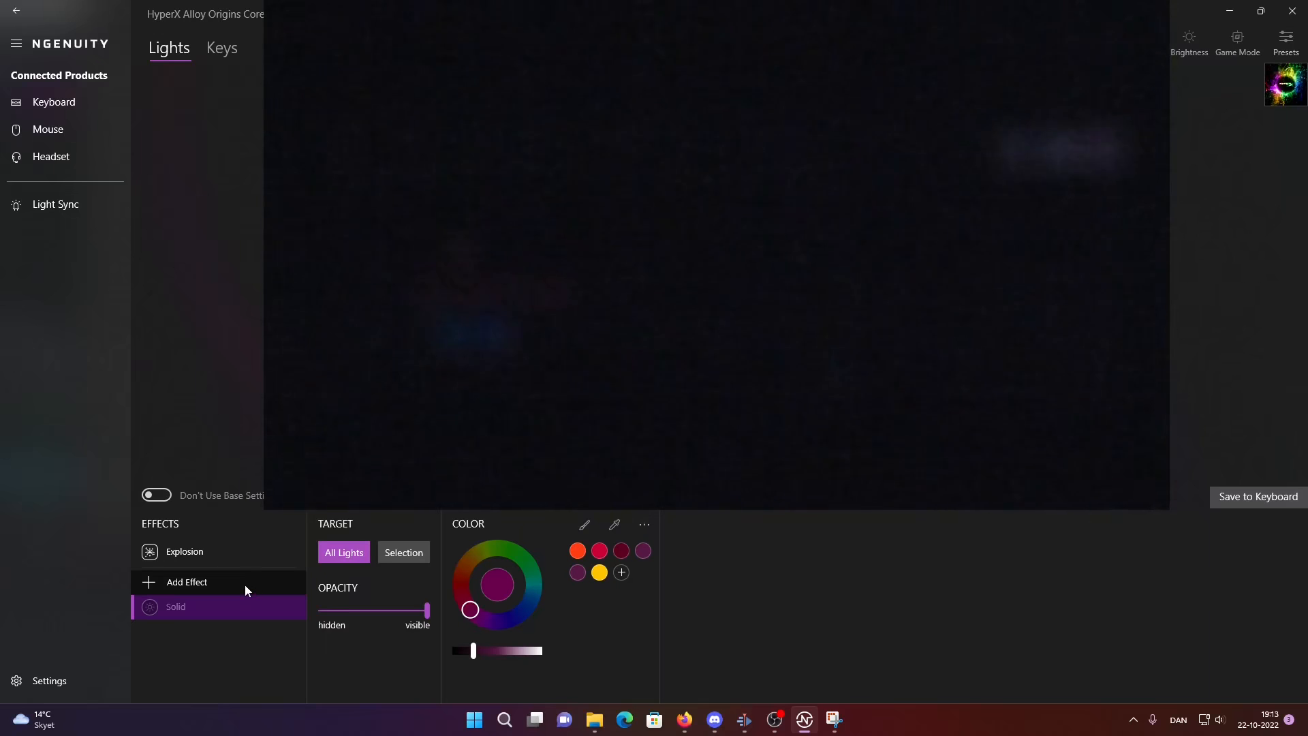
left_click(186, 581)
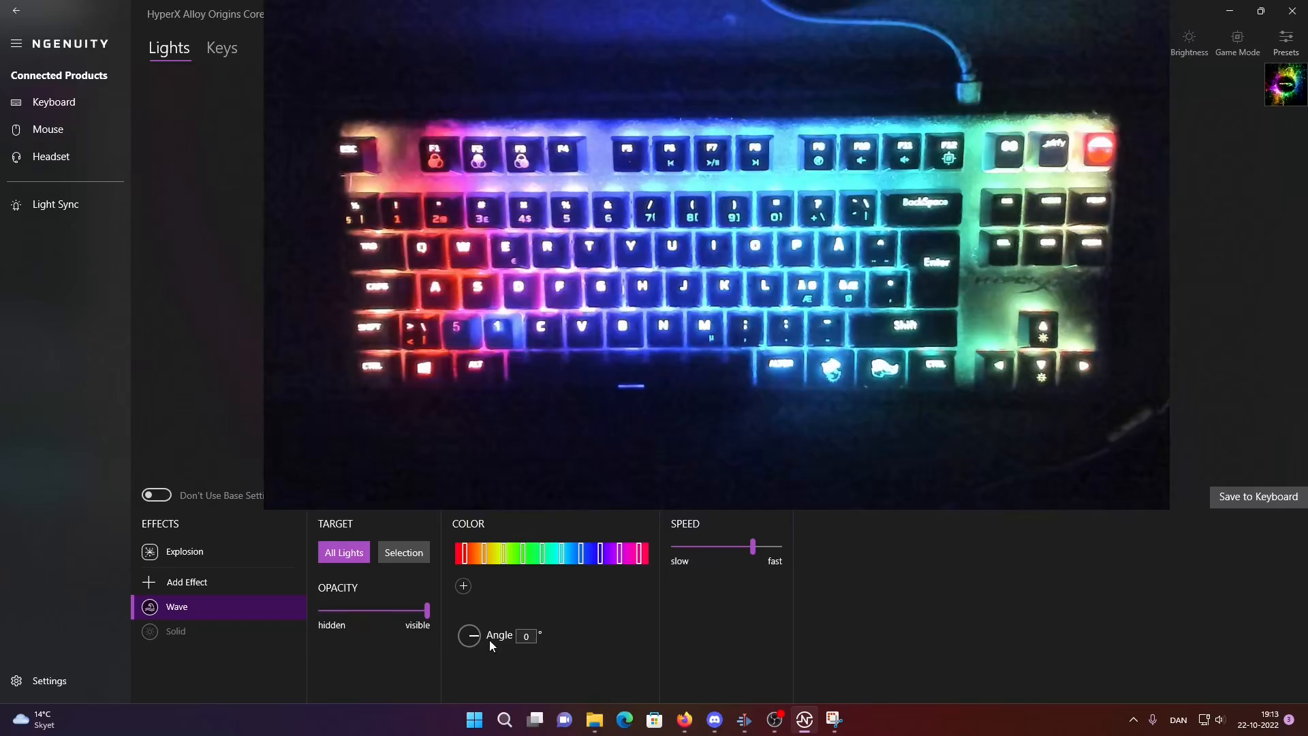
- Angle the new Wave effect at 287° and limit it to a selection of keys
left_click_drag(472, 635, 469, 641)
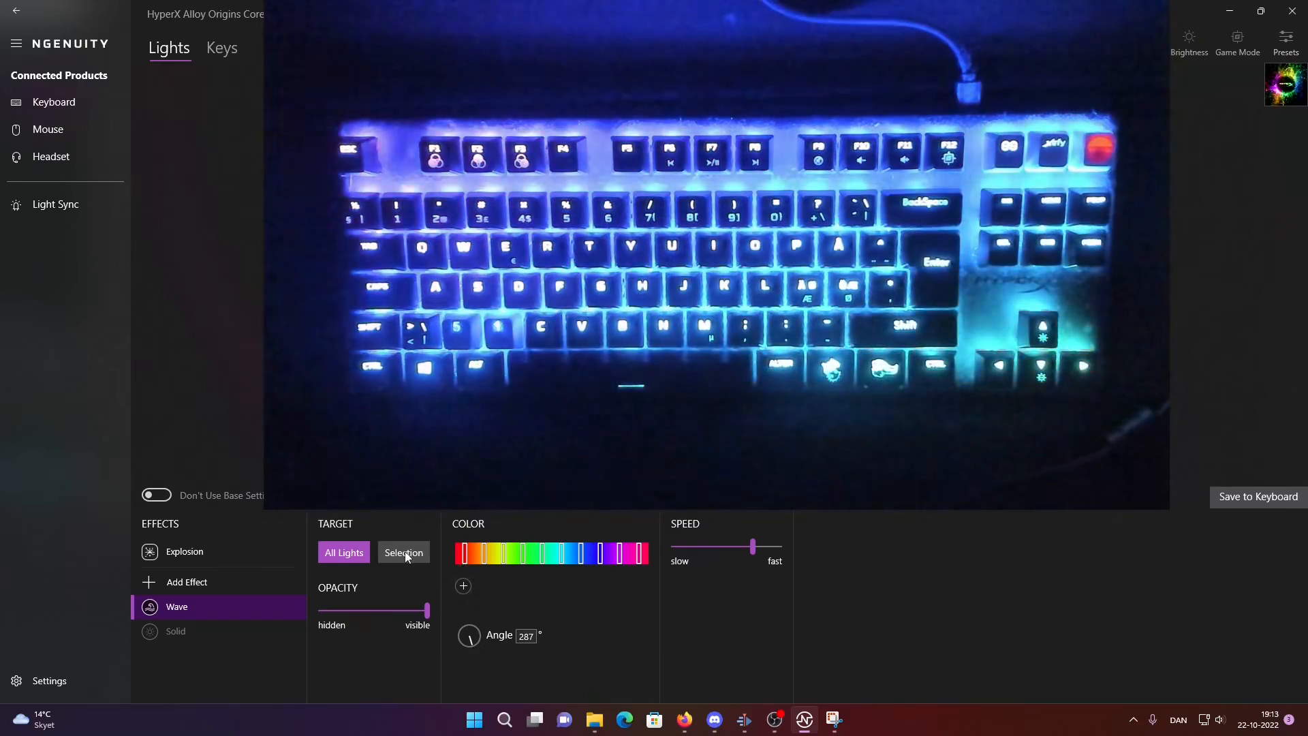
left_click(402, 553)
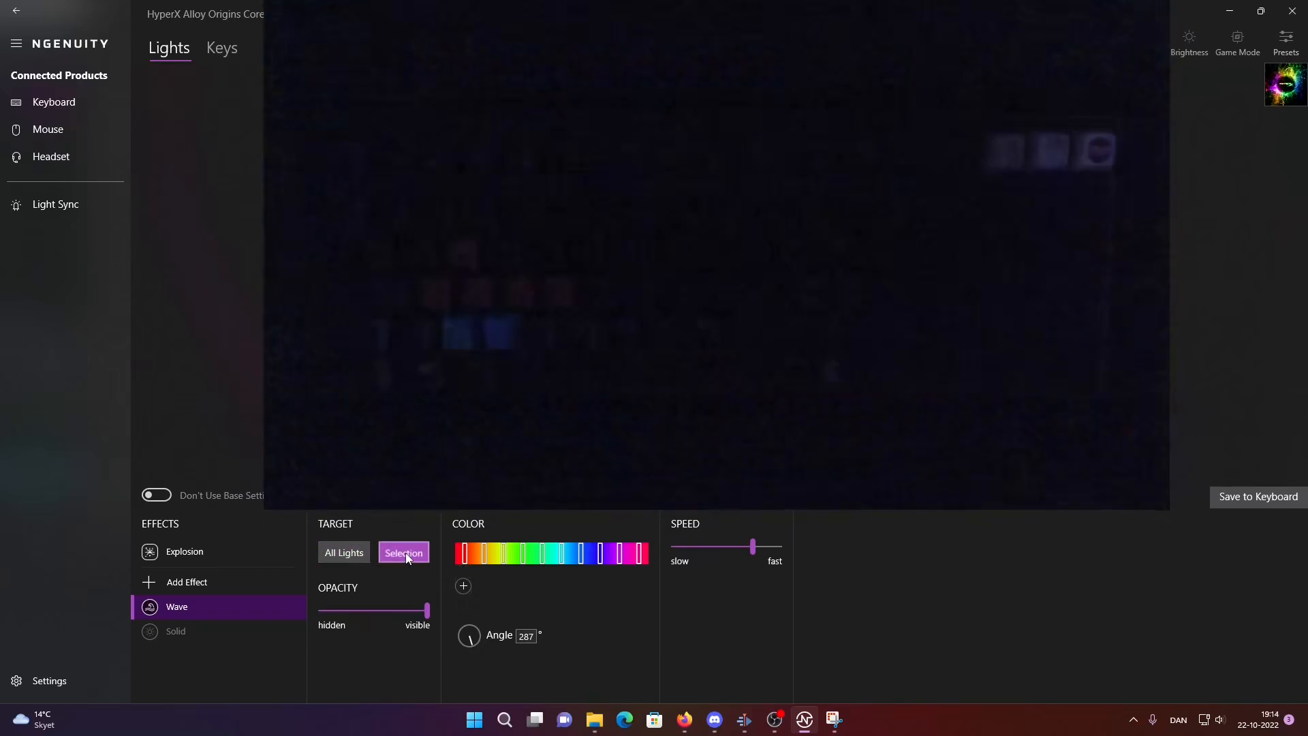
left_click(403, 552)
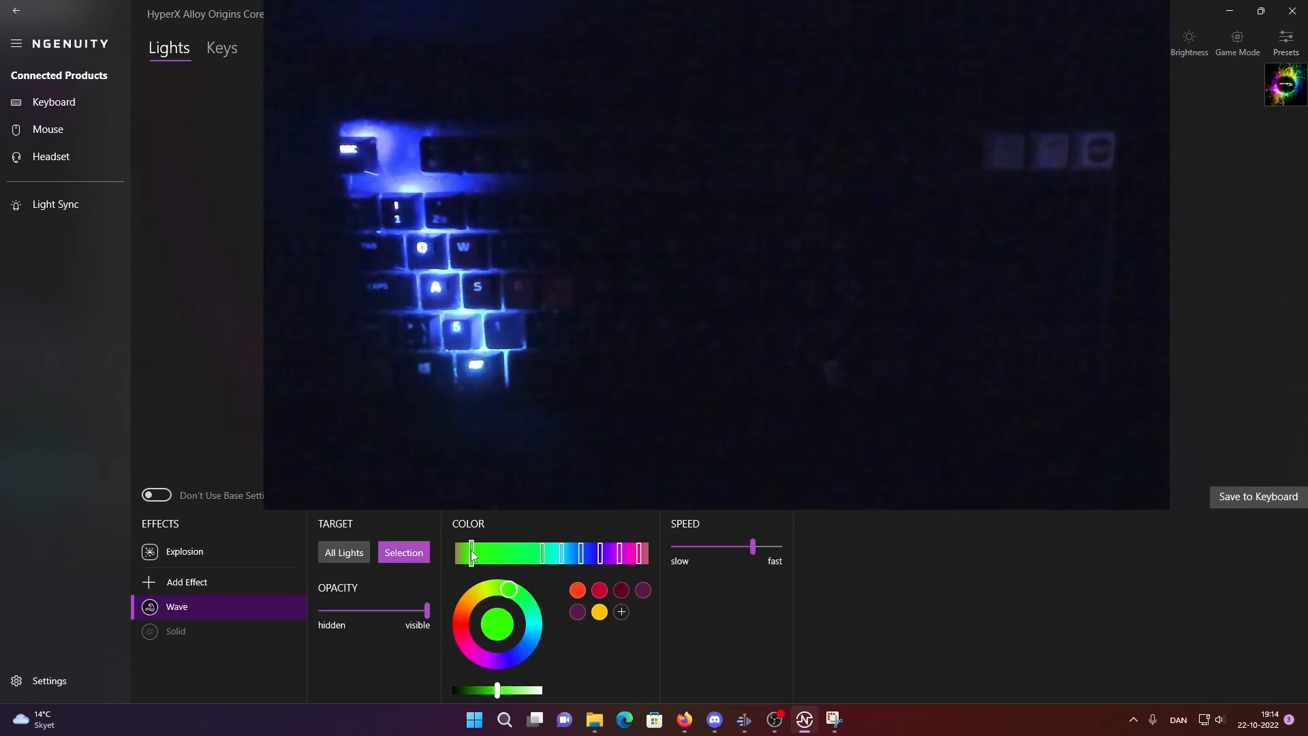
- Recolour the wave's gradient stops, raise its speed slightly and keep opacity at full
left_click_drag(471, 553, 563, 553)
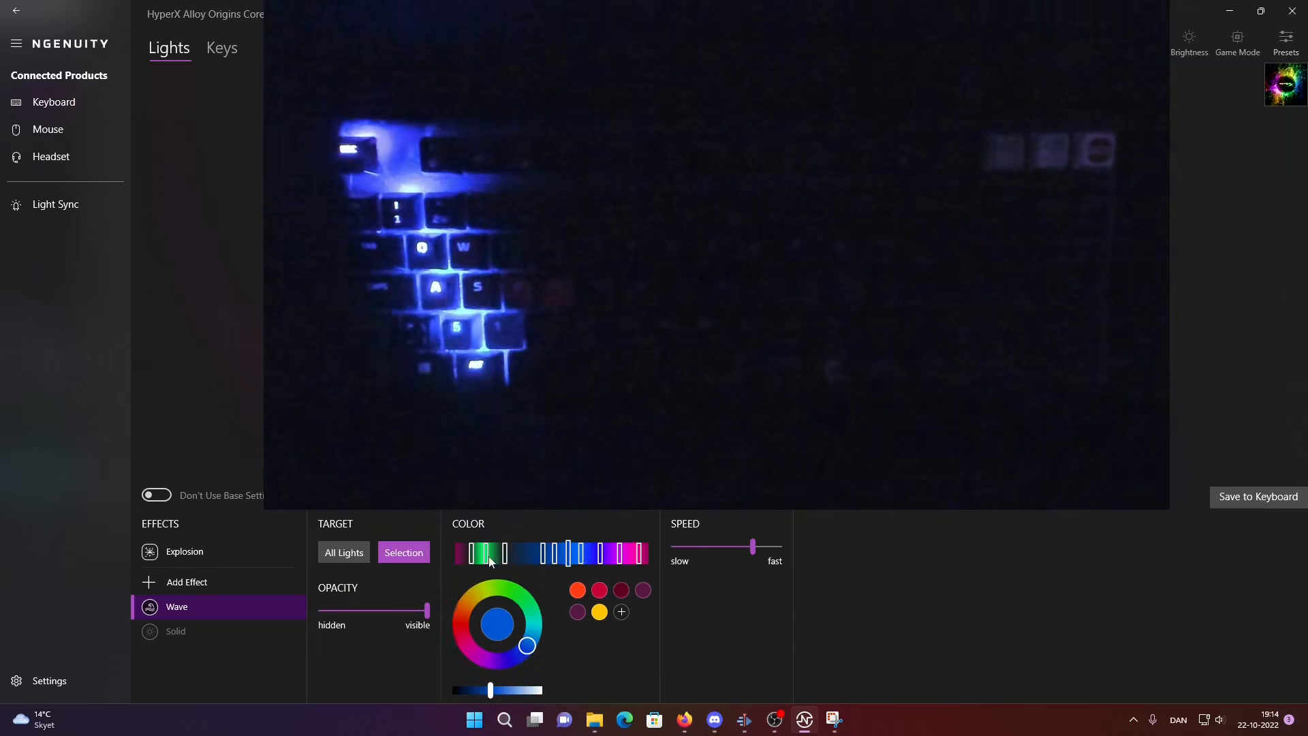
left_click(474, 552)
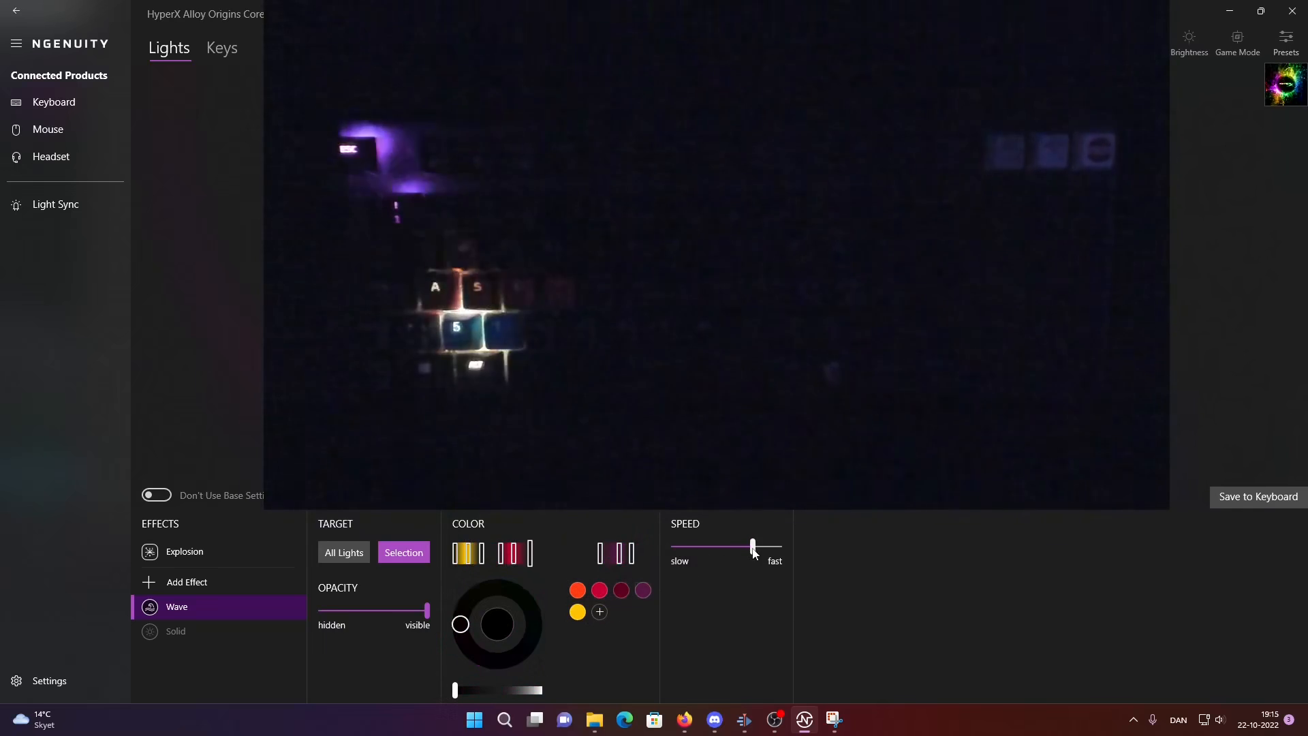
left_click_drag(750, 548, 759, 548)
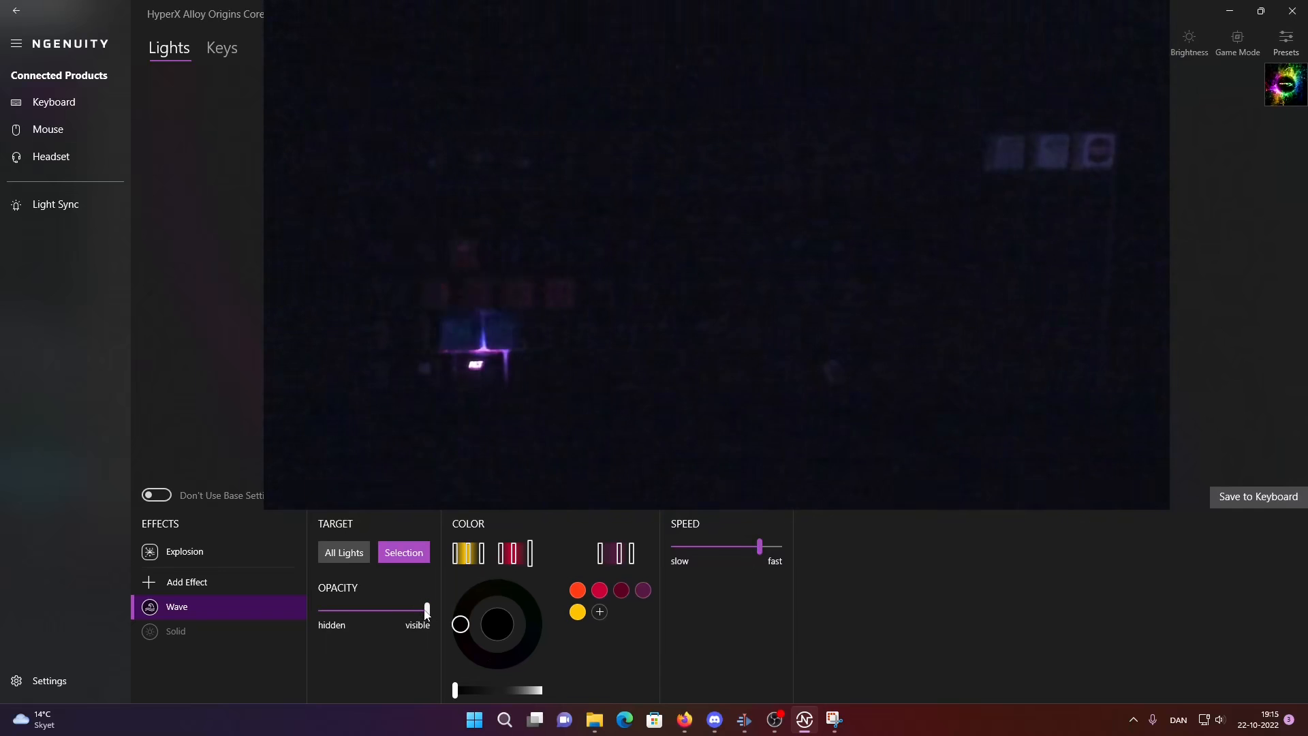
left_click_drag(425, 609, 354, 609)
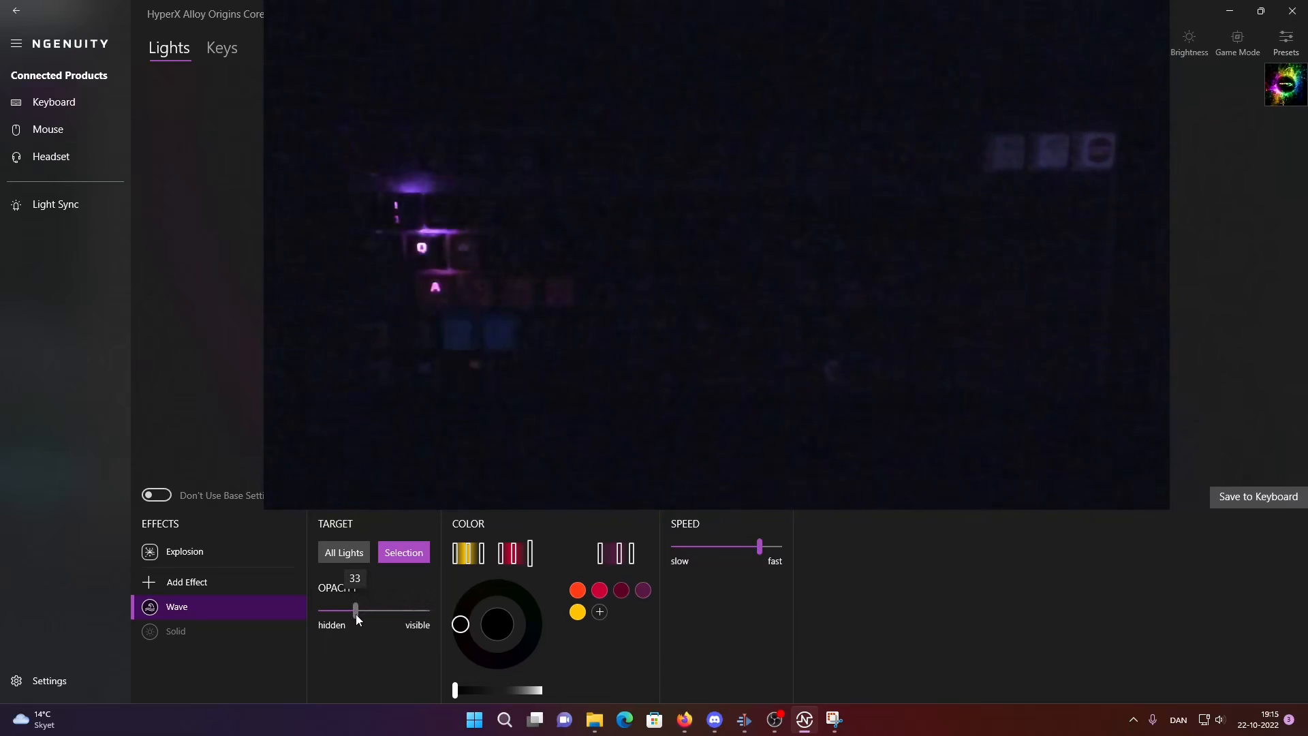
left_click_drag(354, 609, 364, 609)
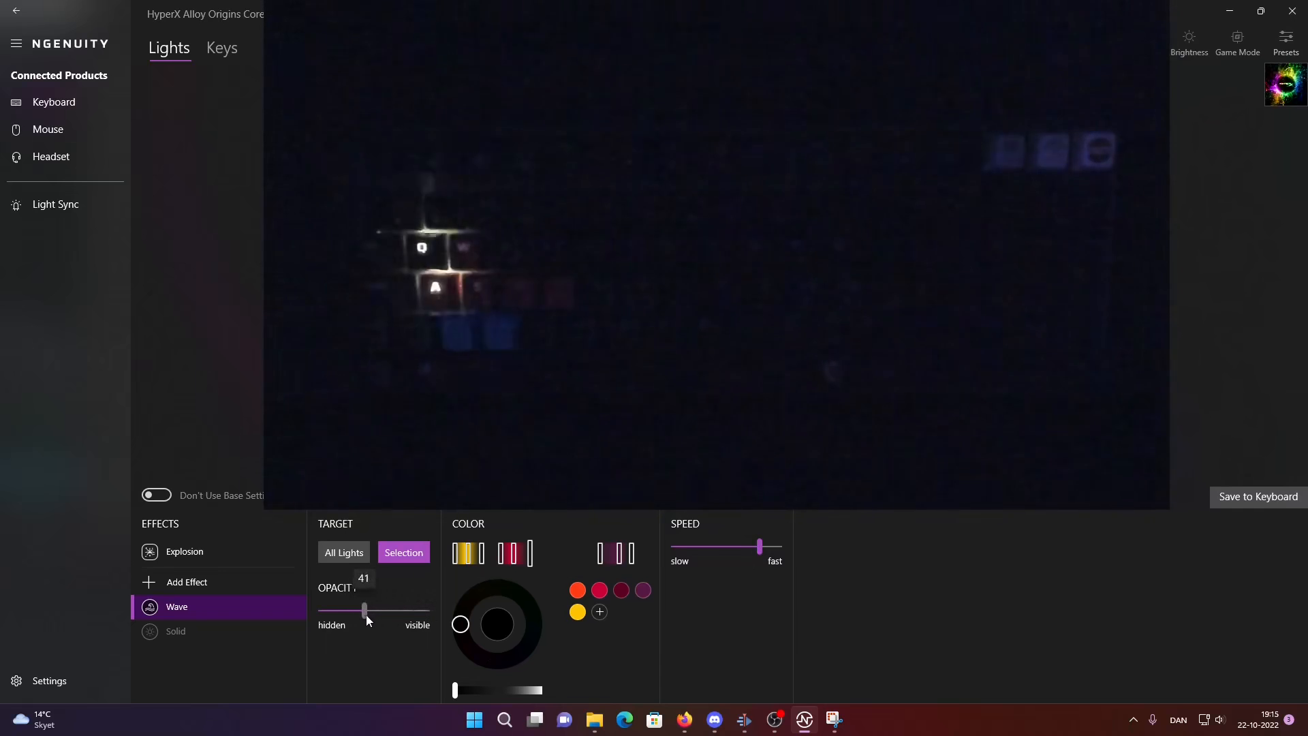
left_click_drag(363, 610, 425, 610)
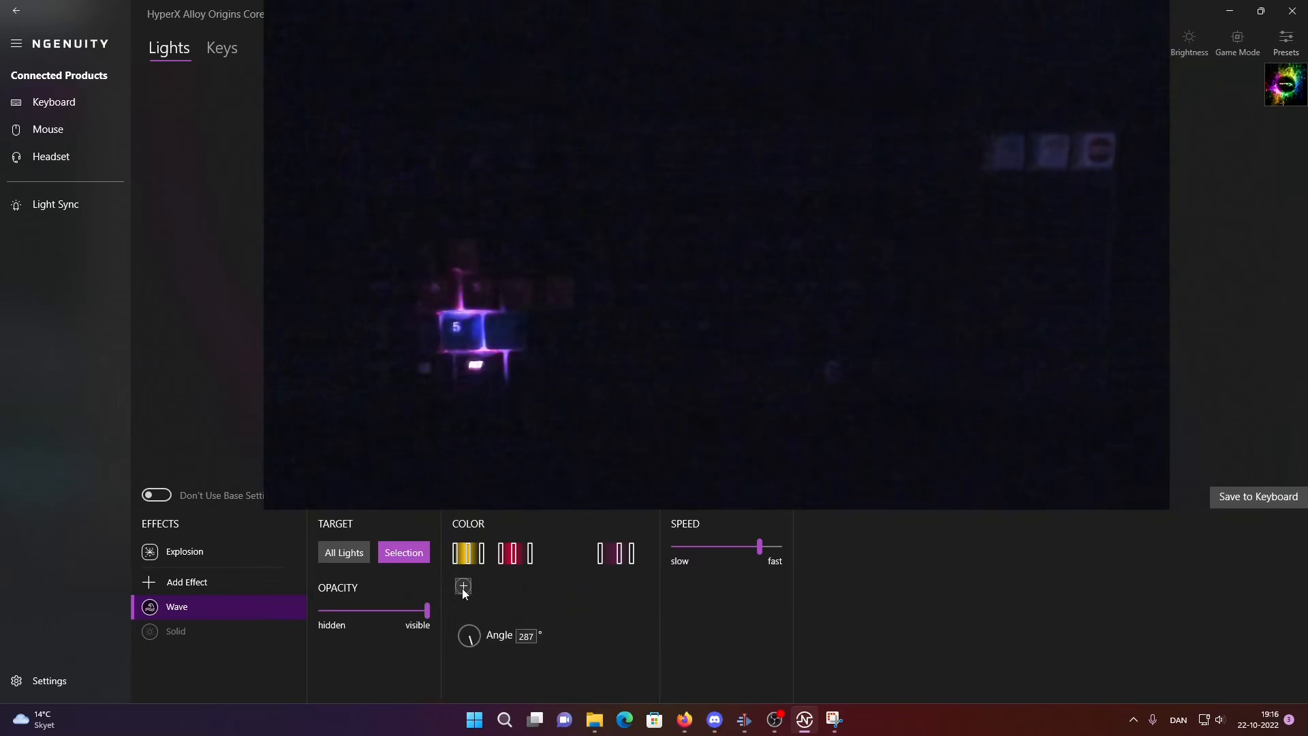
- Add a colour swatch, add another Wave layer, adjust its speed and limit it to selected keys
left_click(463, 586)
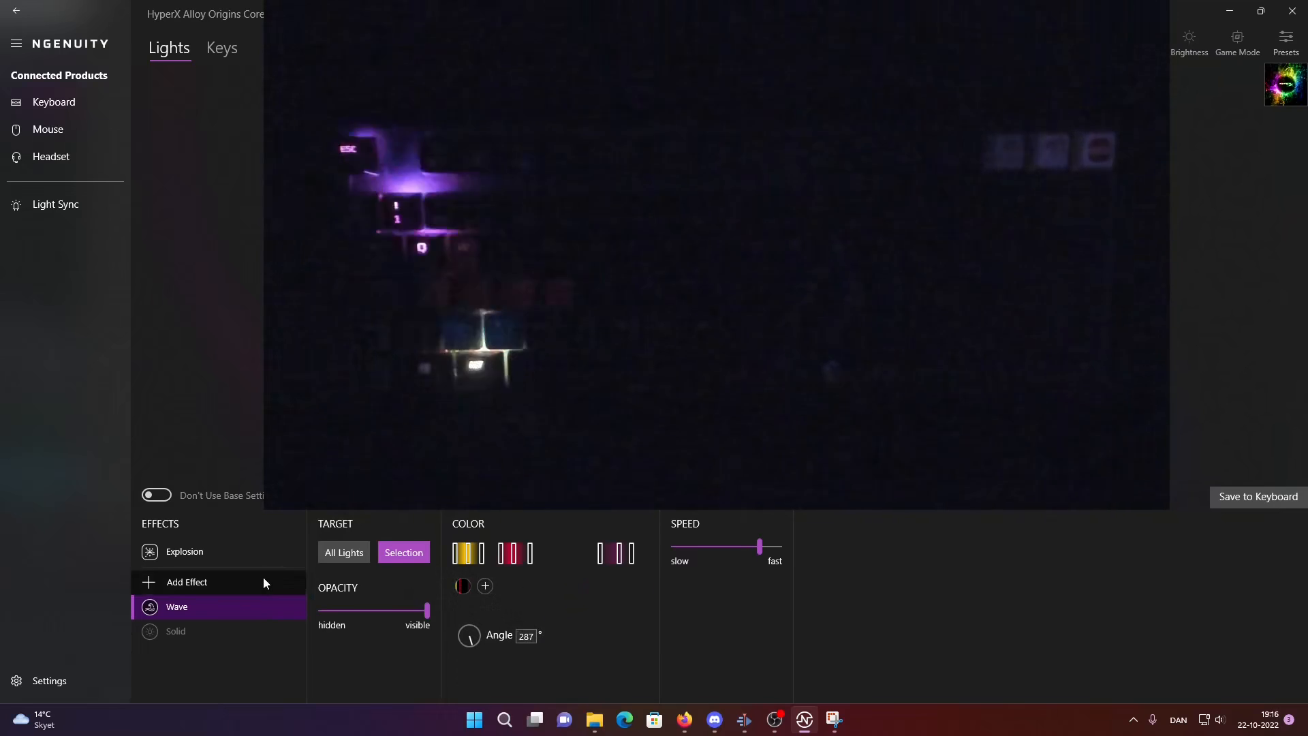
left_click(186, 581)
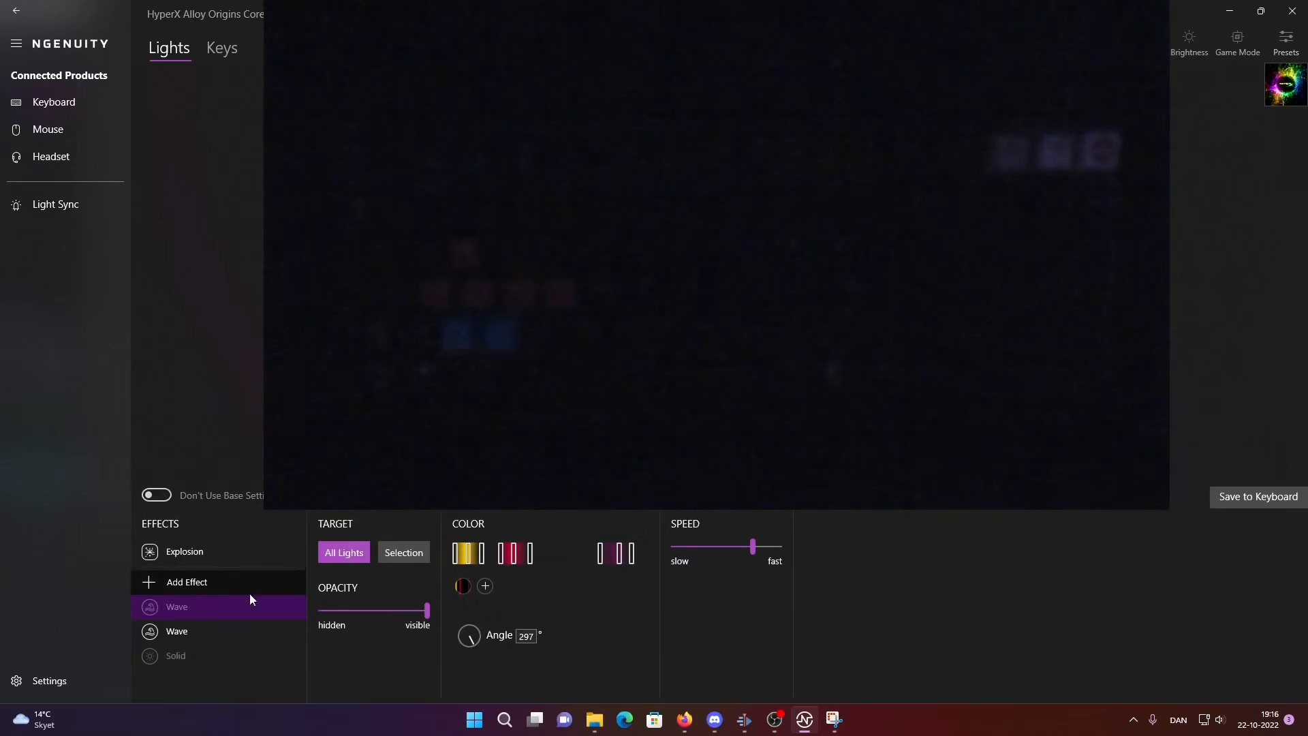
left_click_drag(751, 547, 740, 547)
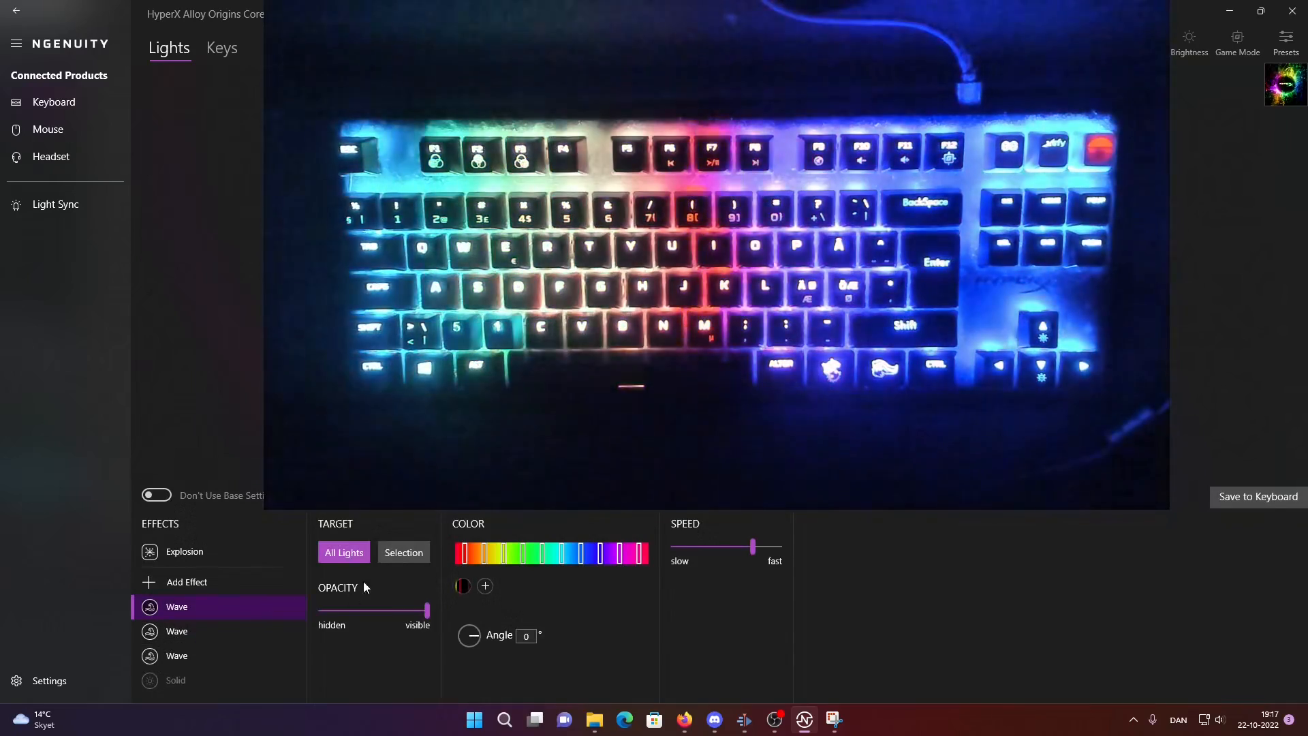
left_click(403, 553)
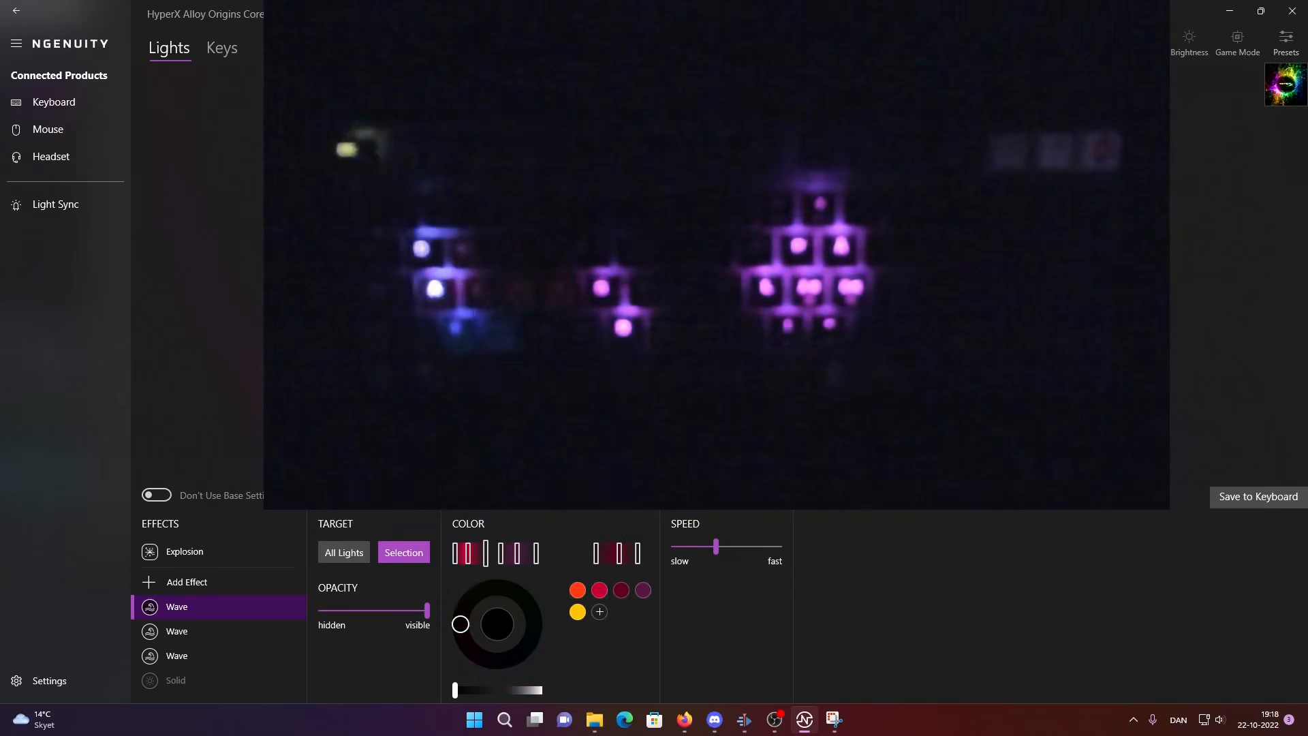
- Speed up the fourth wave layer and turn its last colour stop orange
left_click_drag(715, 548, 759, 548)
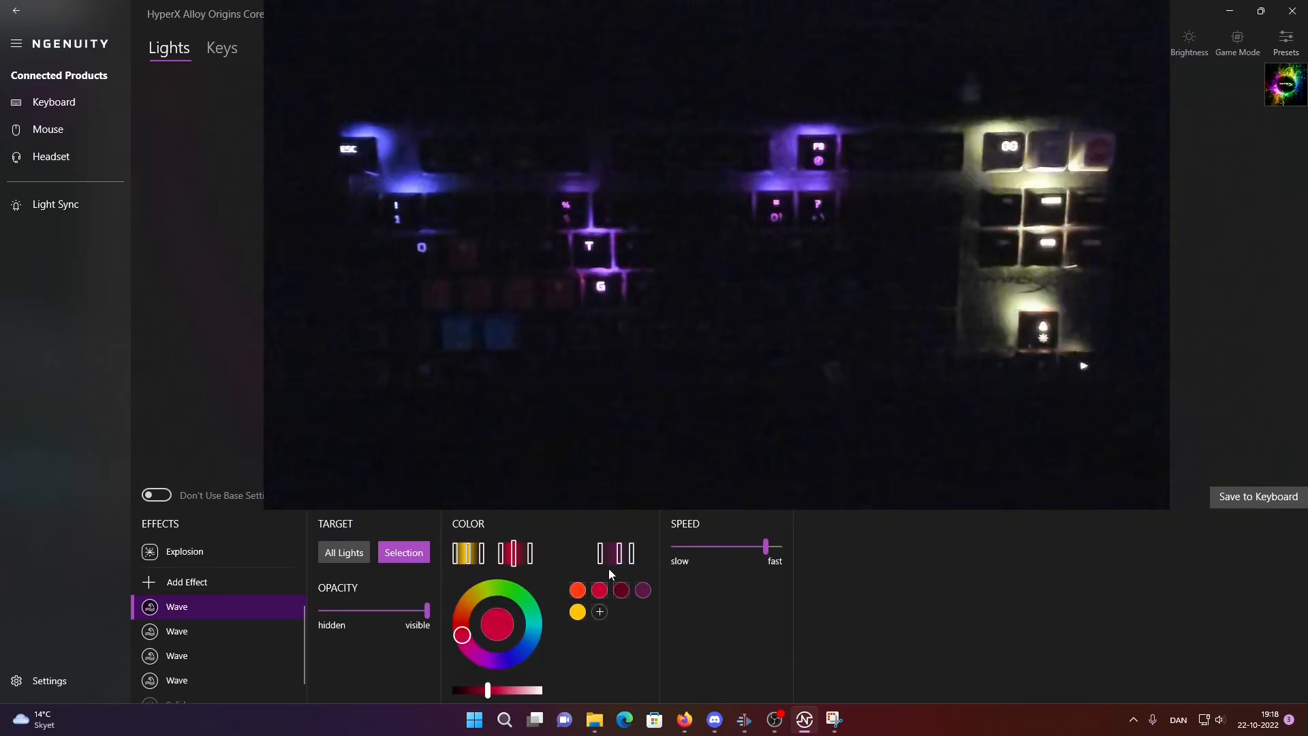
left_click(599, 590)
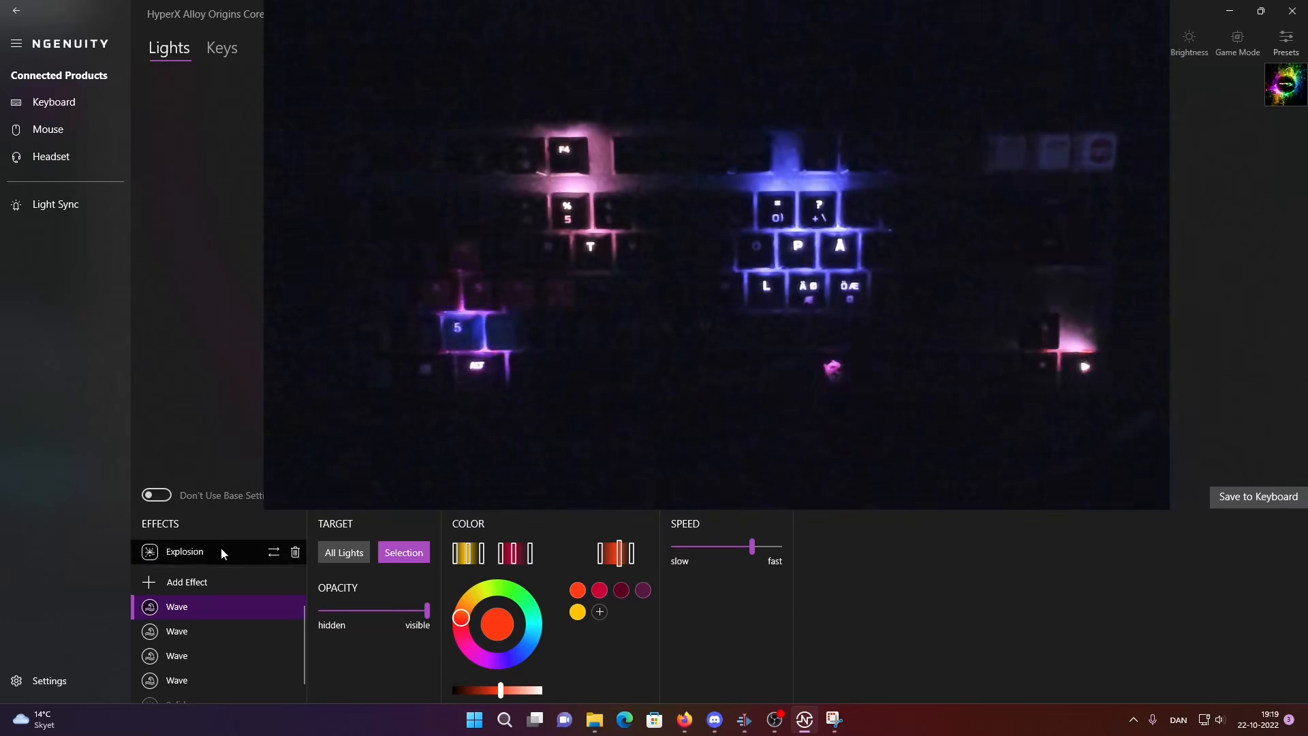
- Select Explosion under Triggered effects to show its red colour and speed settings
left_click(183, 551)
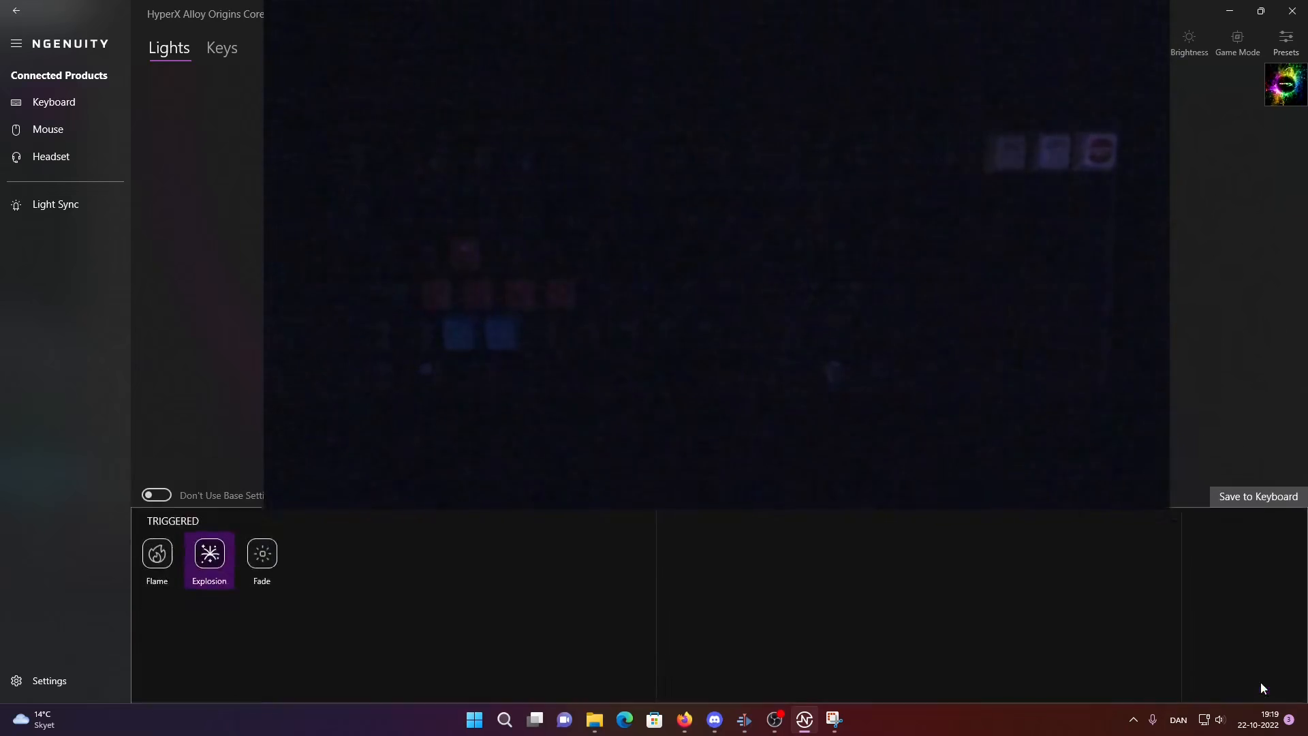
left_click(208, 558)
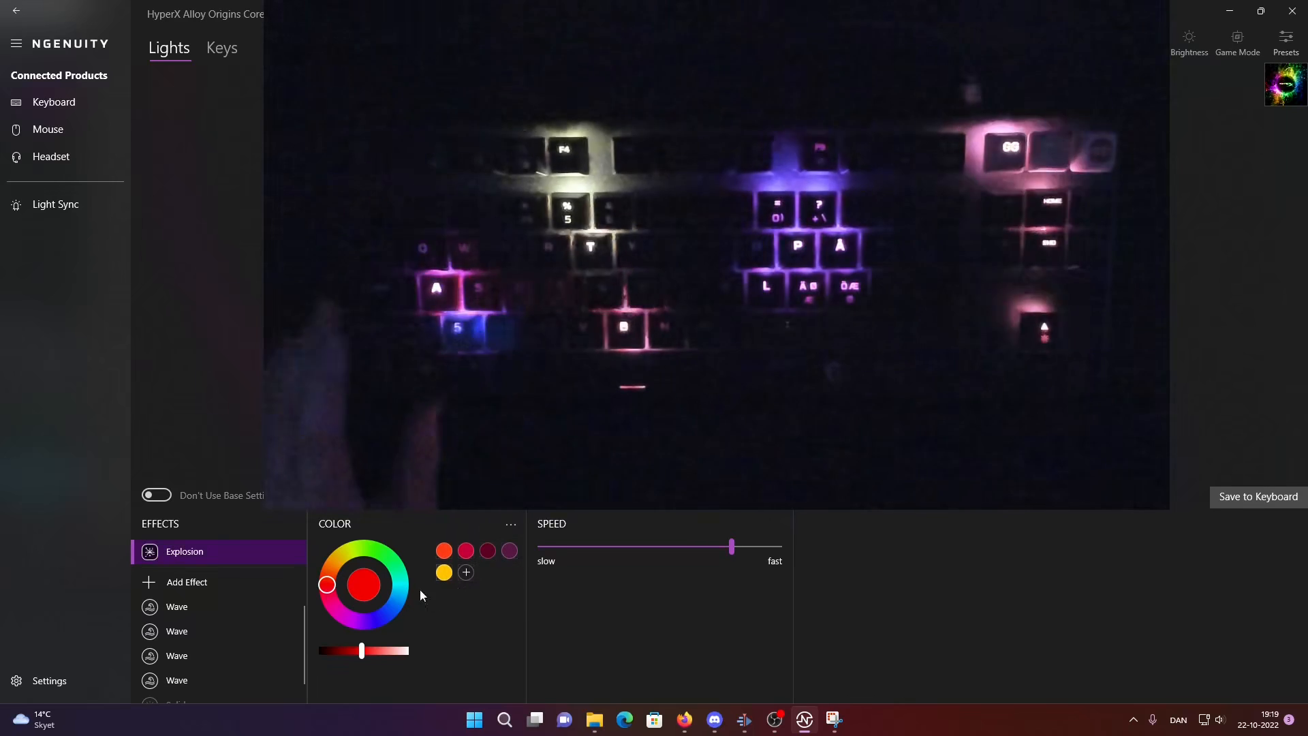